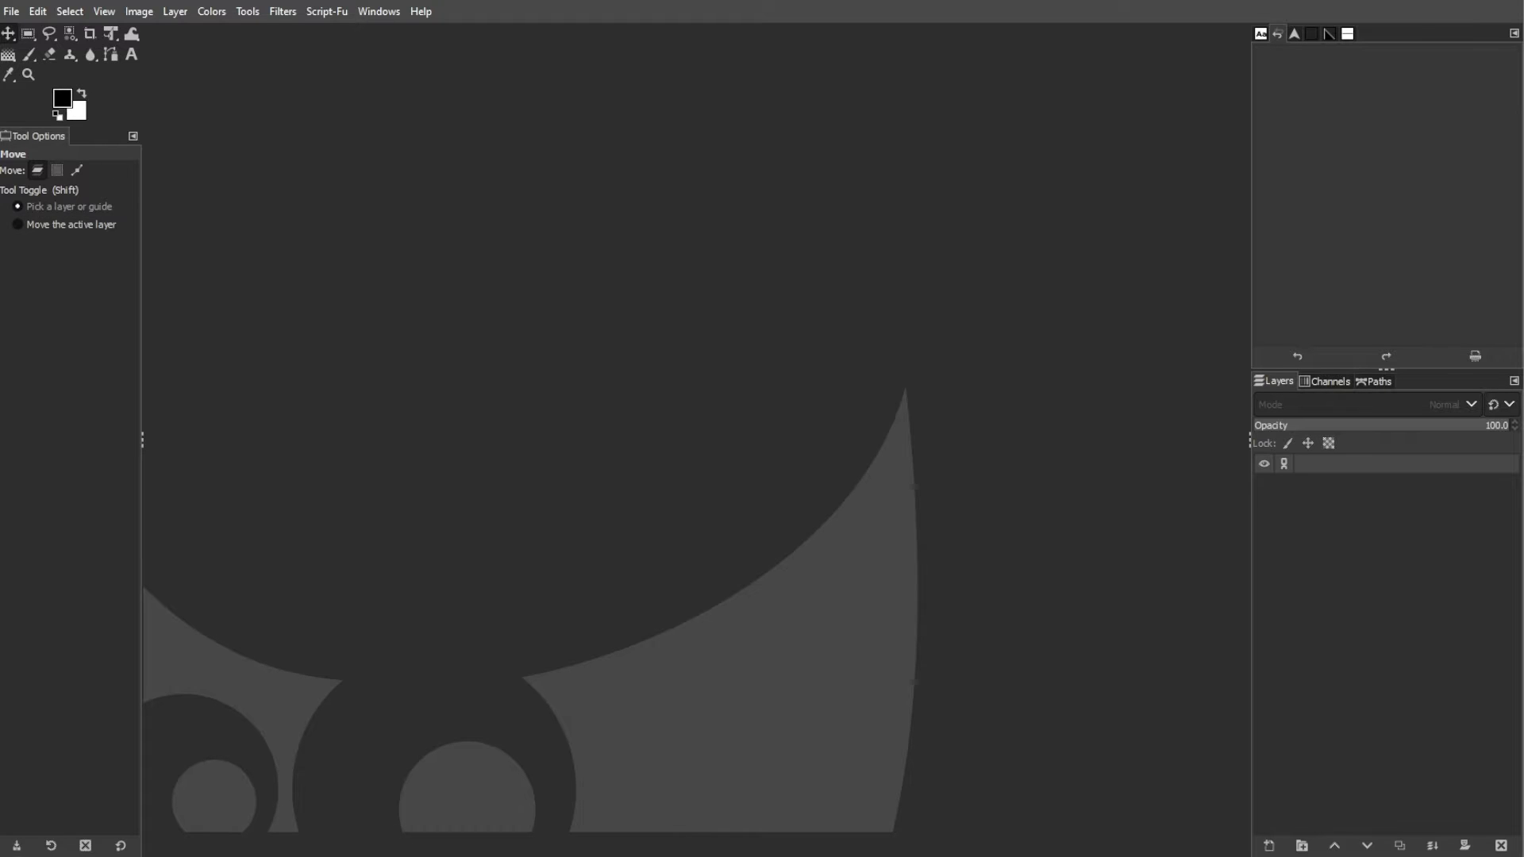
Create a new 3000 × 2000 pixel image filled with transparency
left_click(11, 11)
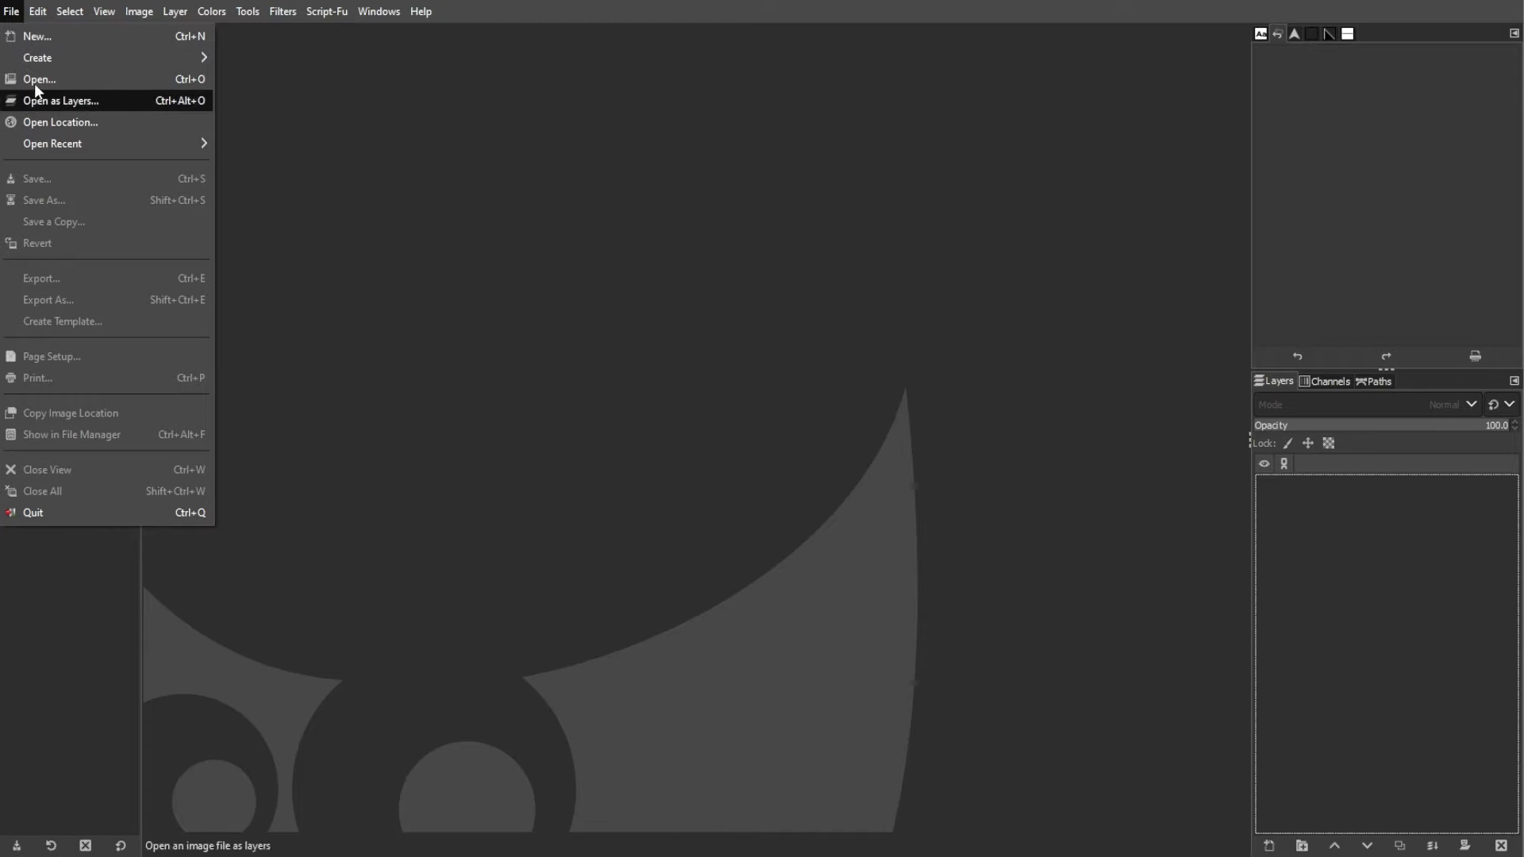
left_click(36, 37)
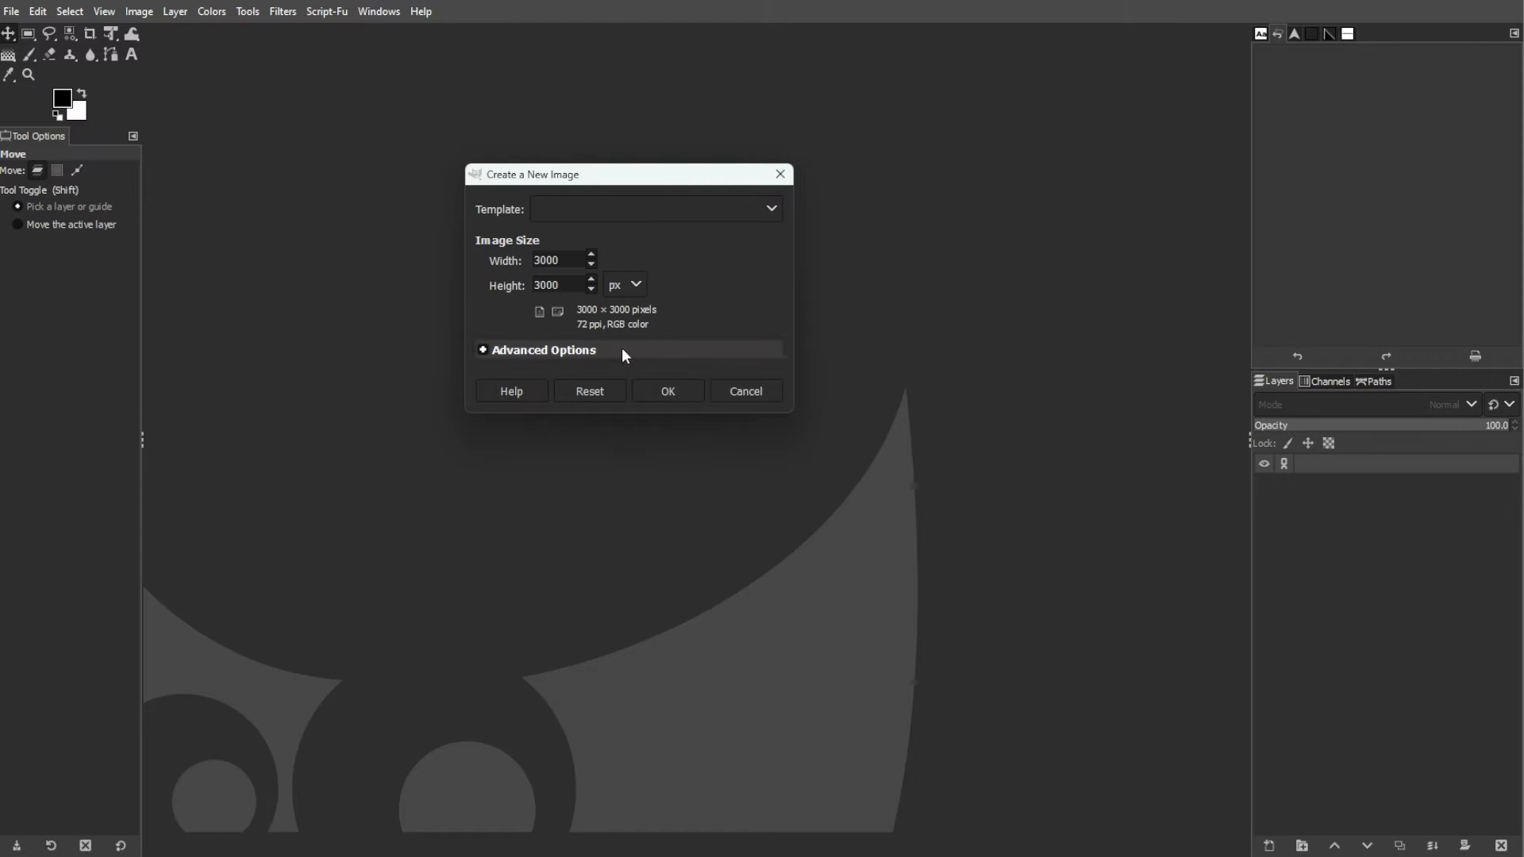
left_click(559, 284)
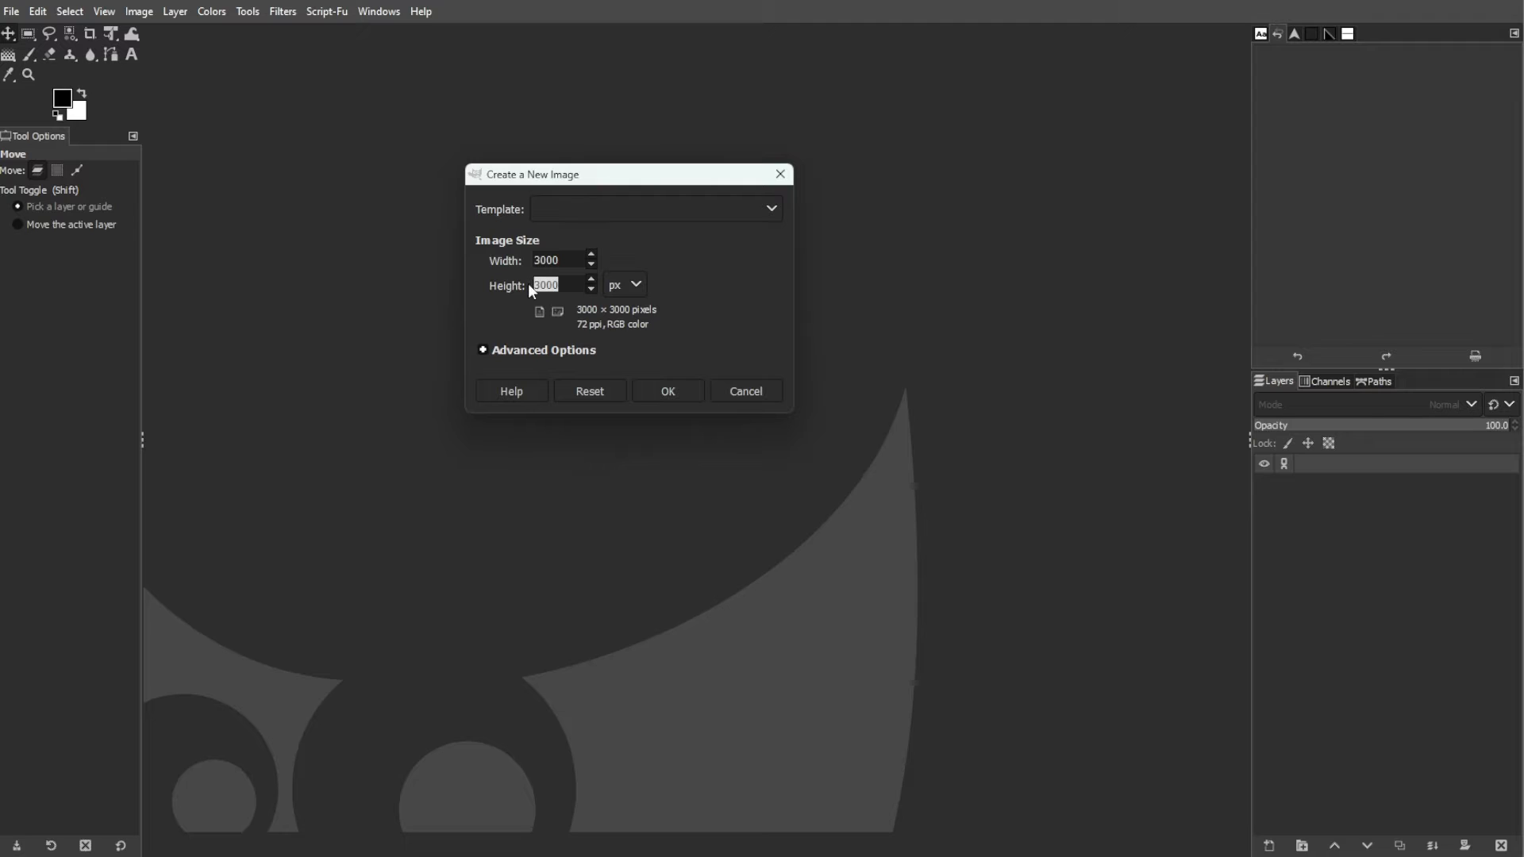
type("25")
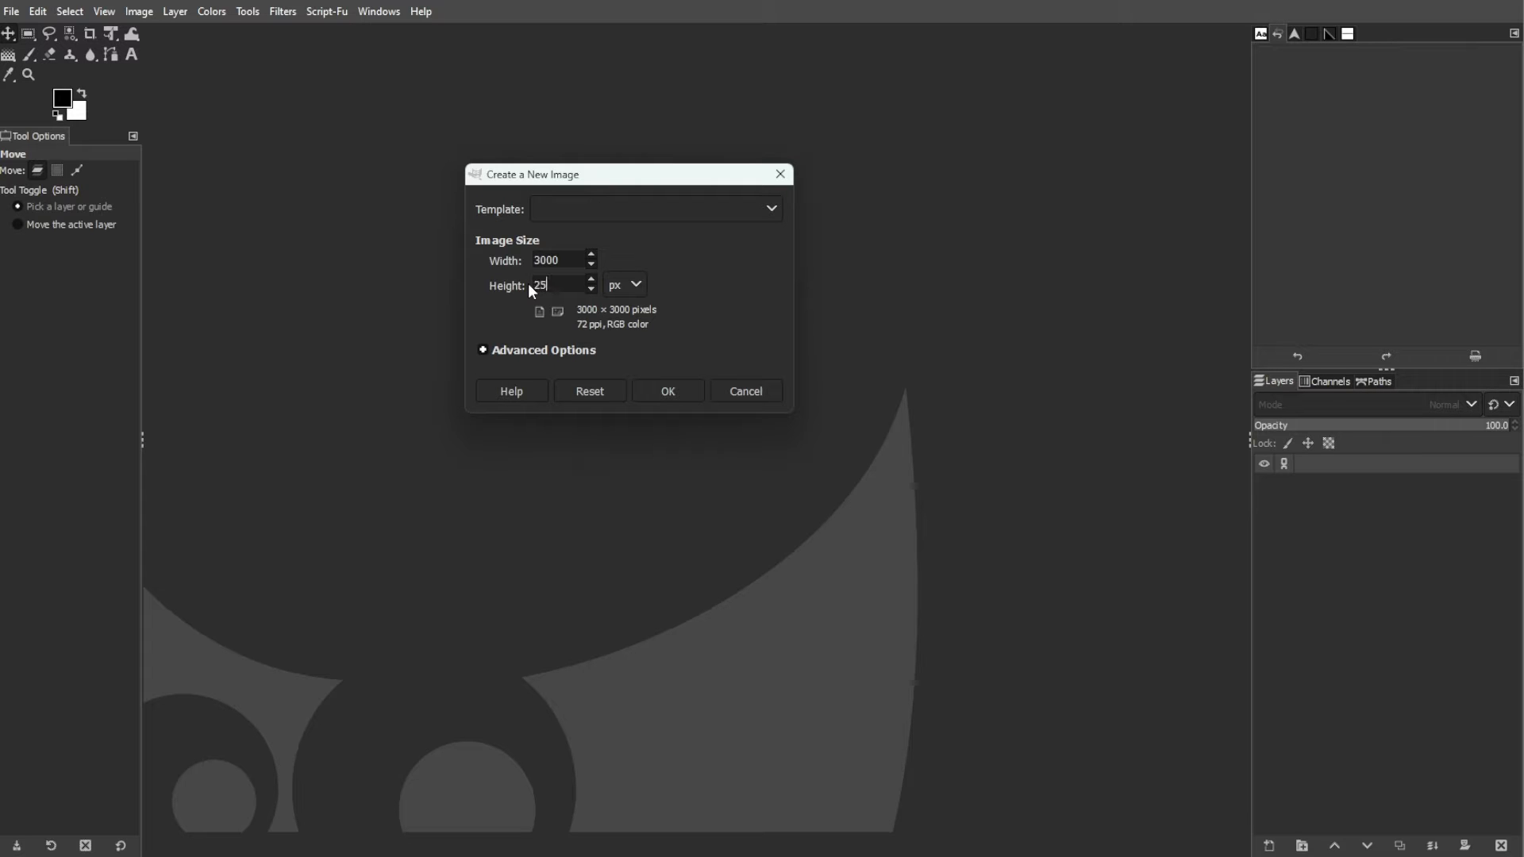
type("2000")
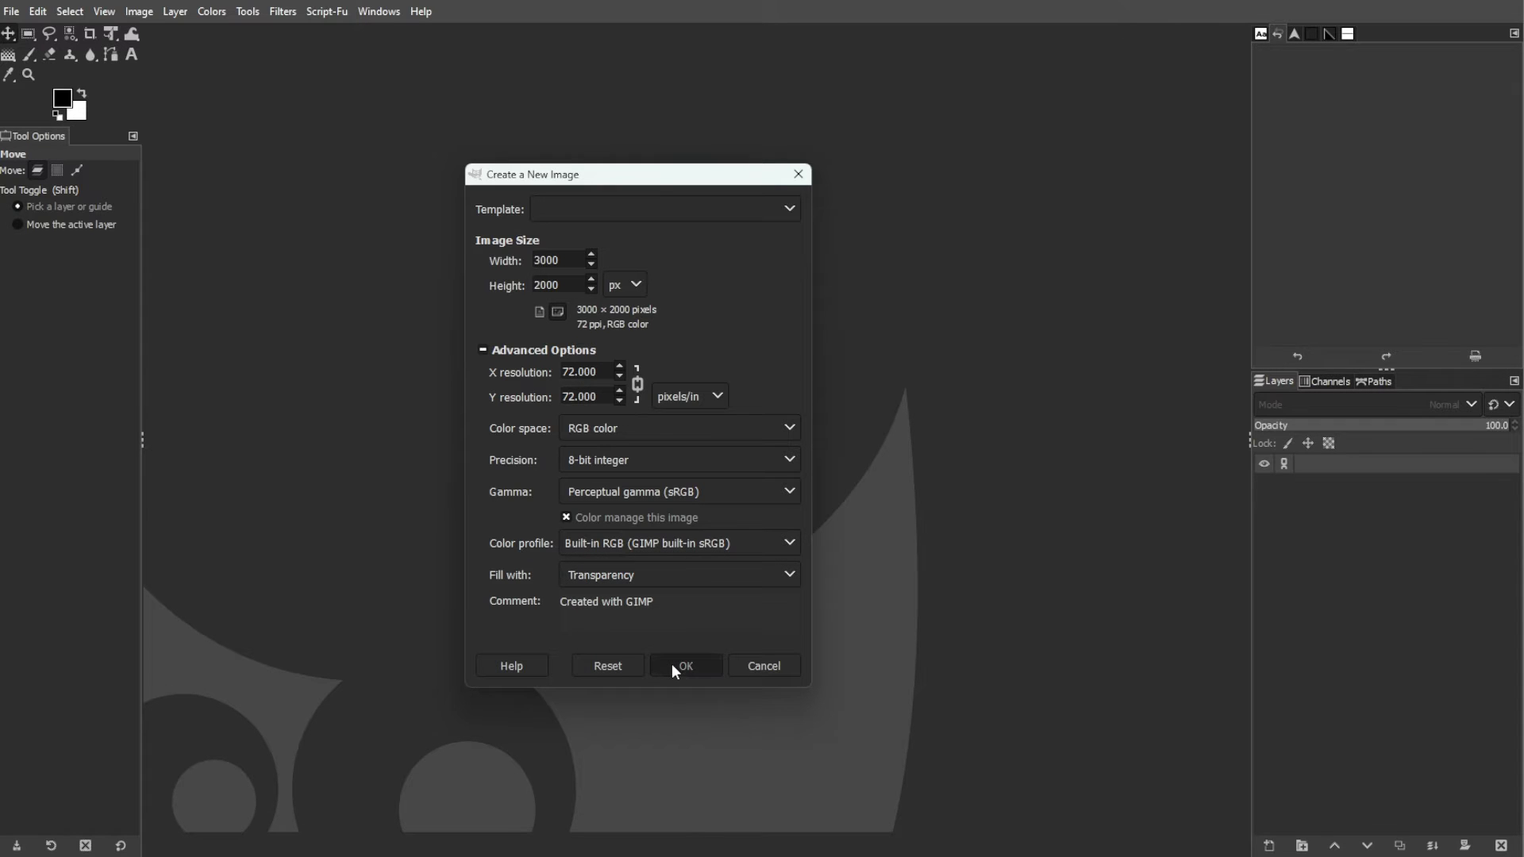
left_click(686, 665)
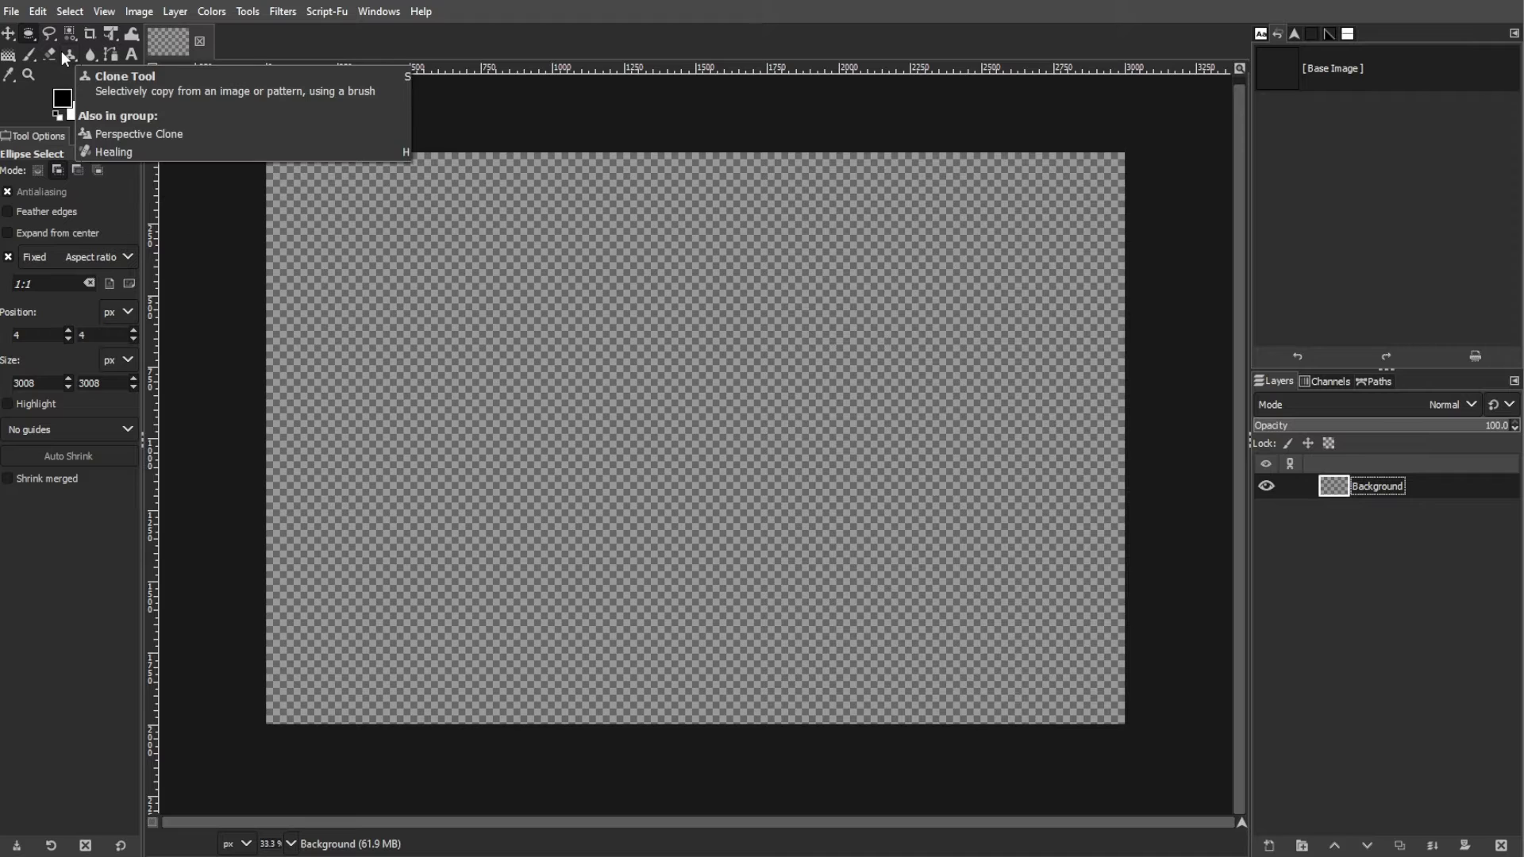
Drag a 1:1 circular selection about 1428 px across in the canvas centre
left_click_drag(488, 286, 791, 588)
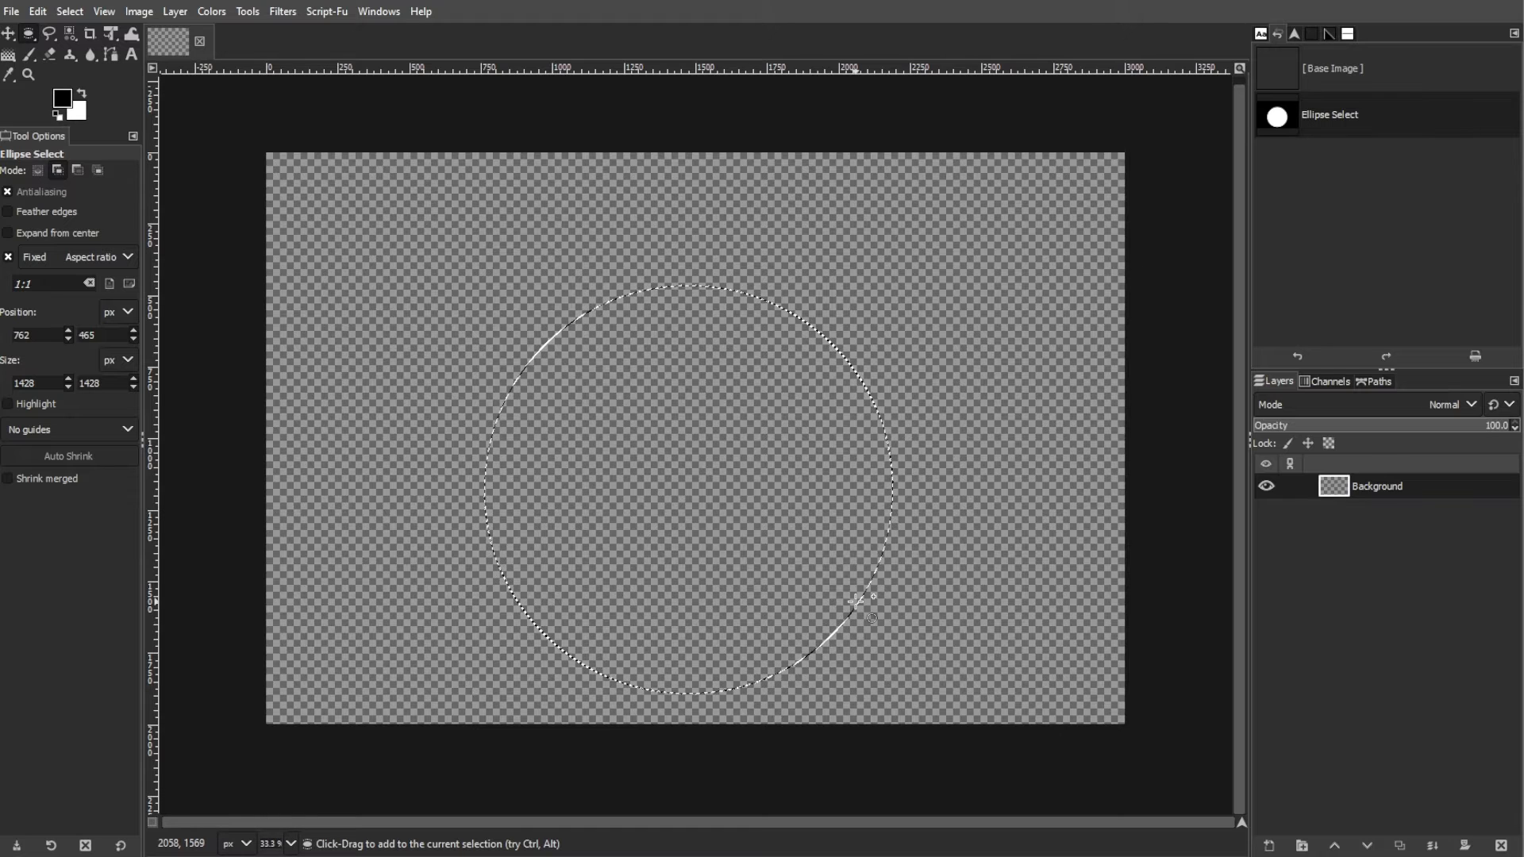
Add a new transparent layer named 'circle 1' above the Background
left_click(175, 12)
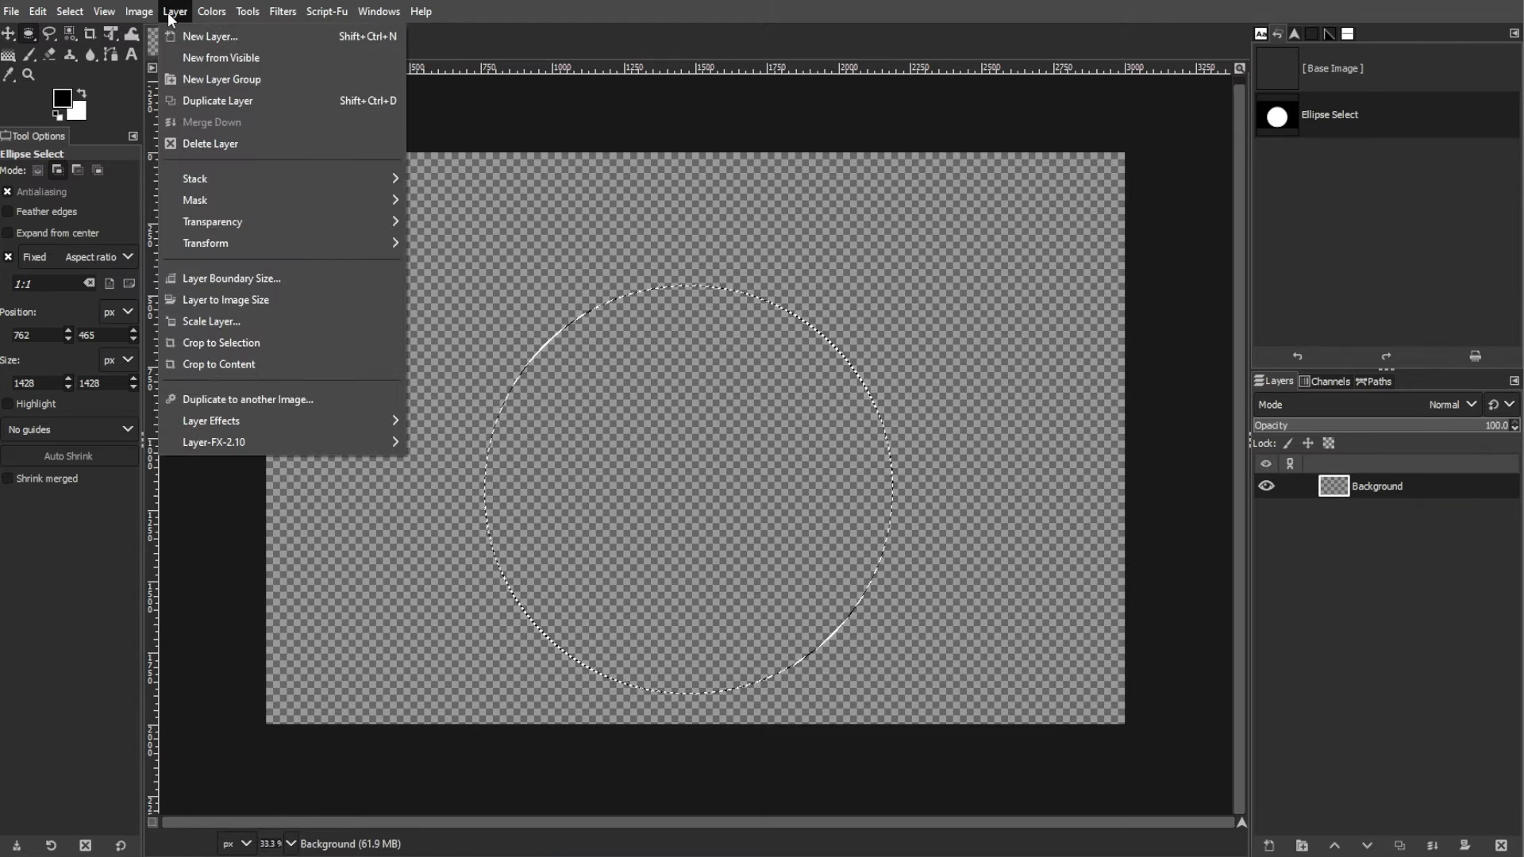
left_click(210, 36)
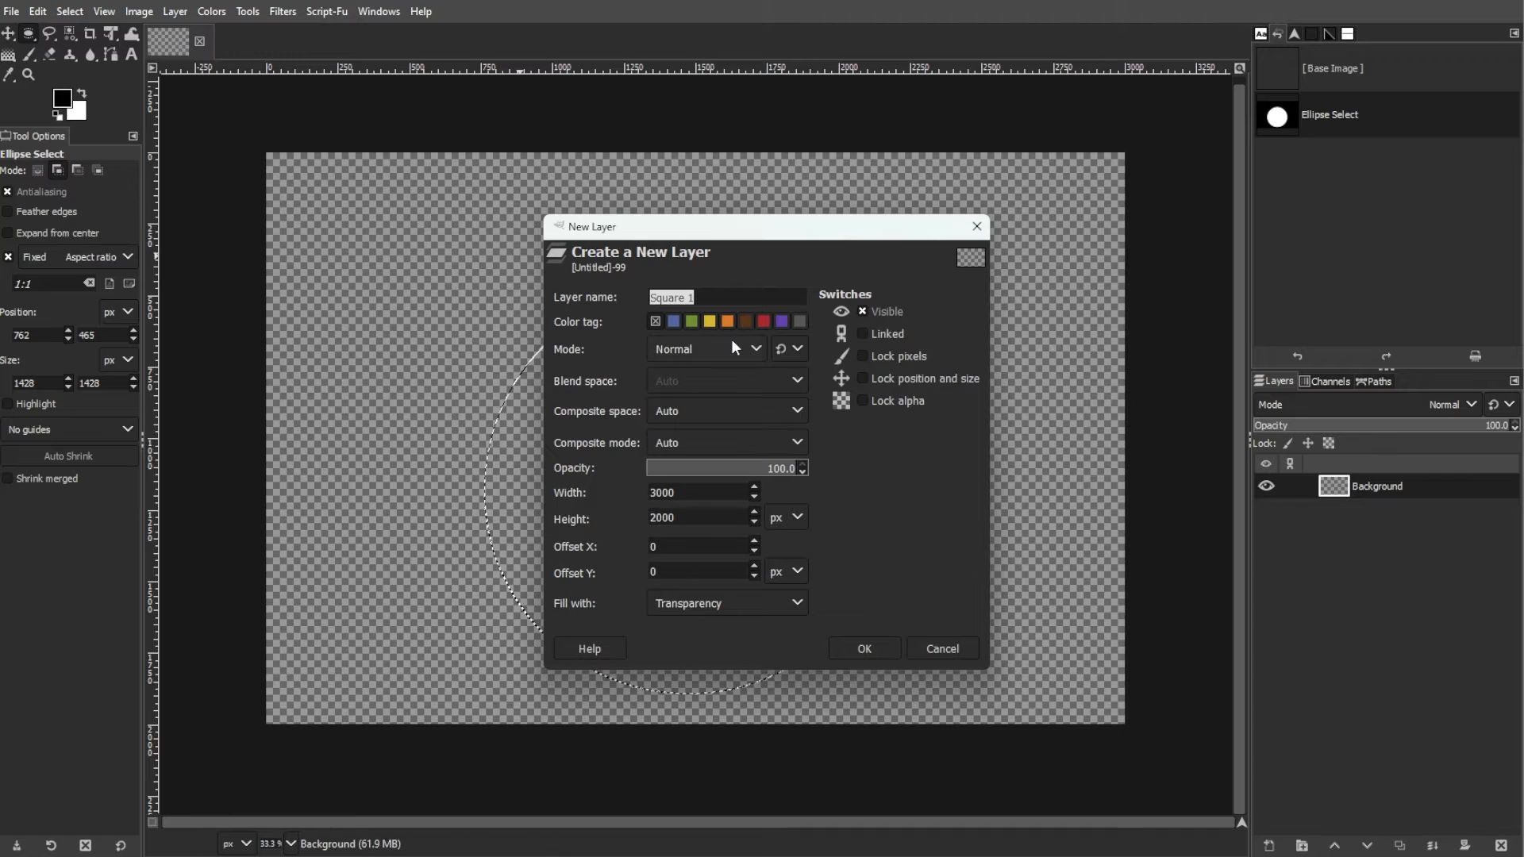
type("circle 1")
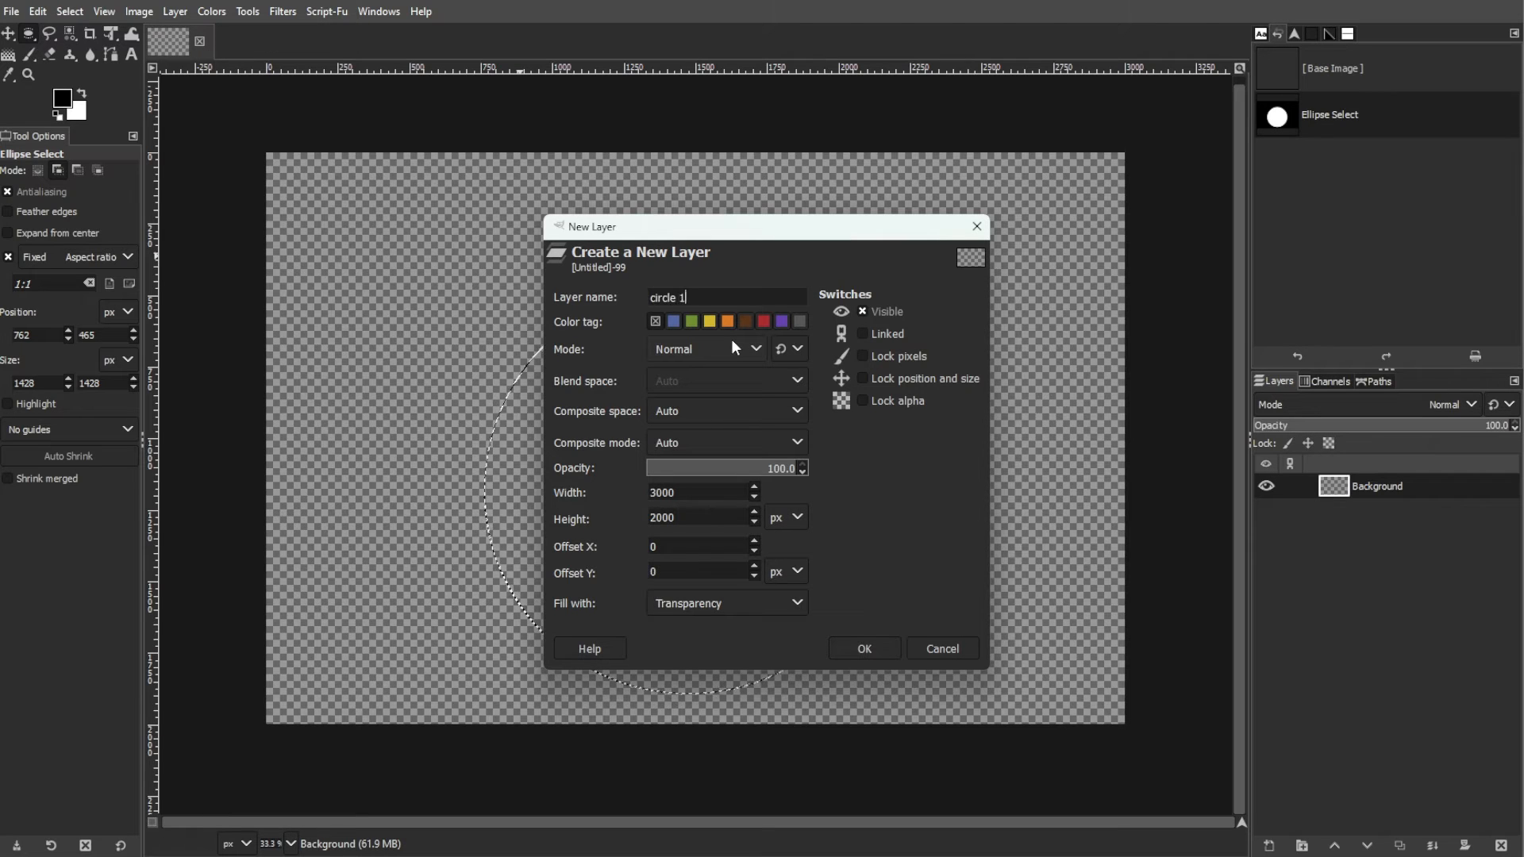
left_click(724, 604)
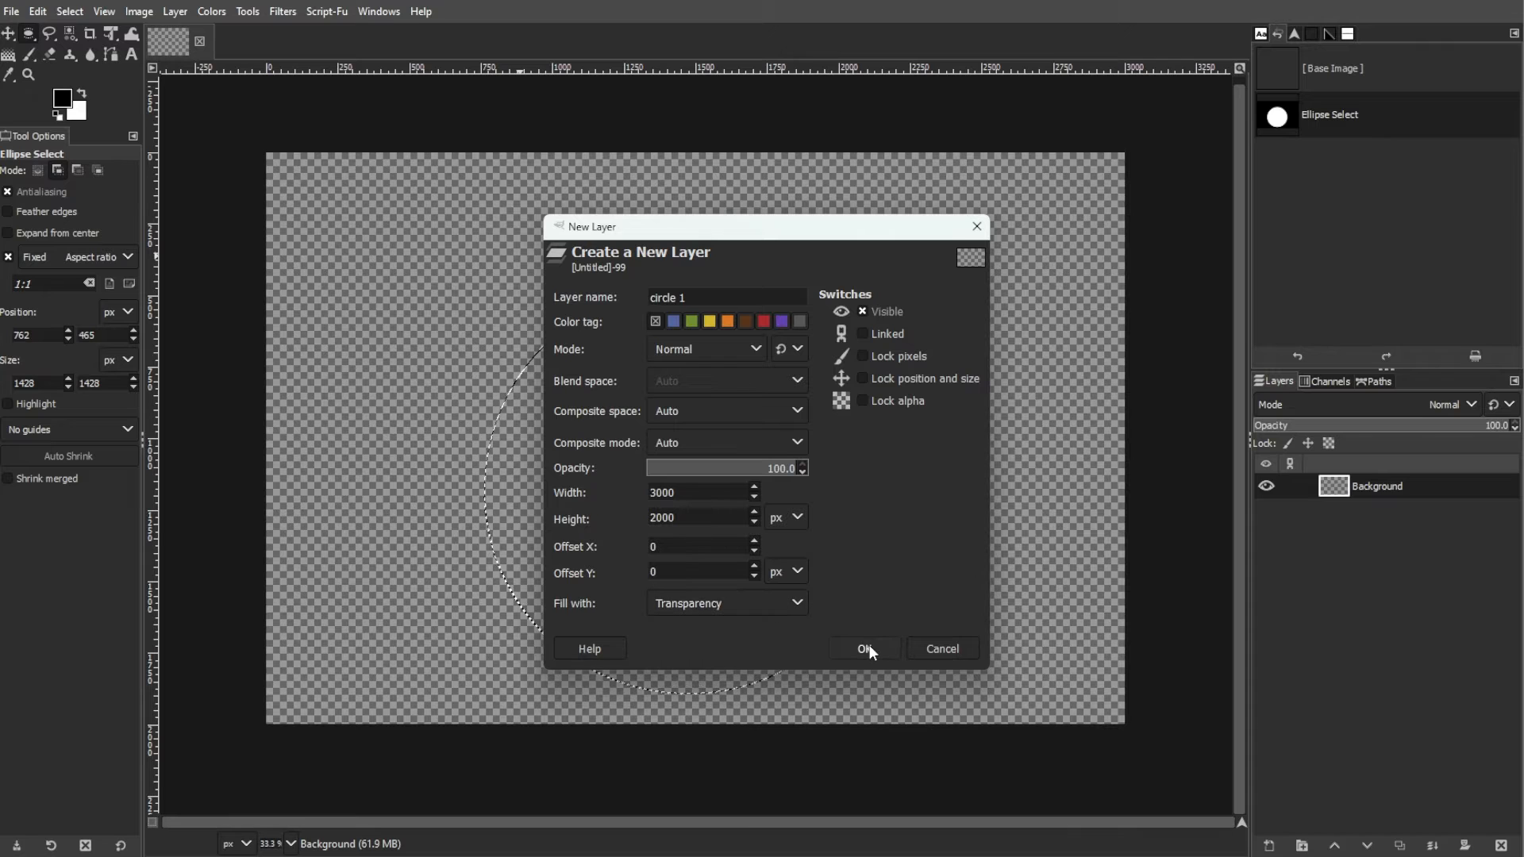
left_click(863, 648)
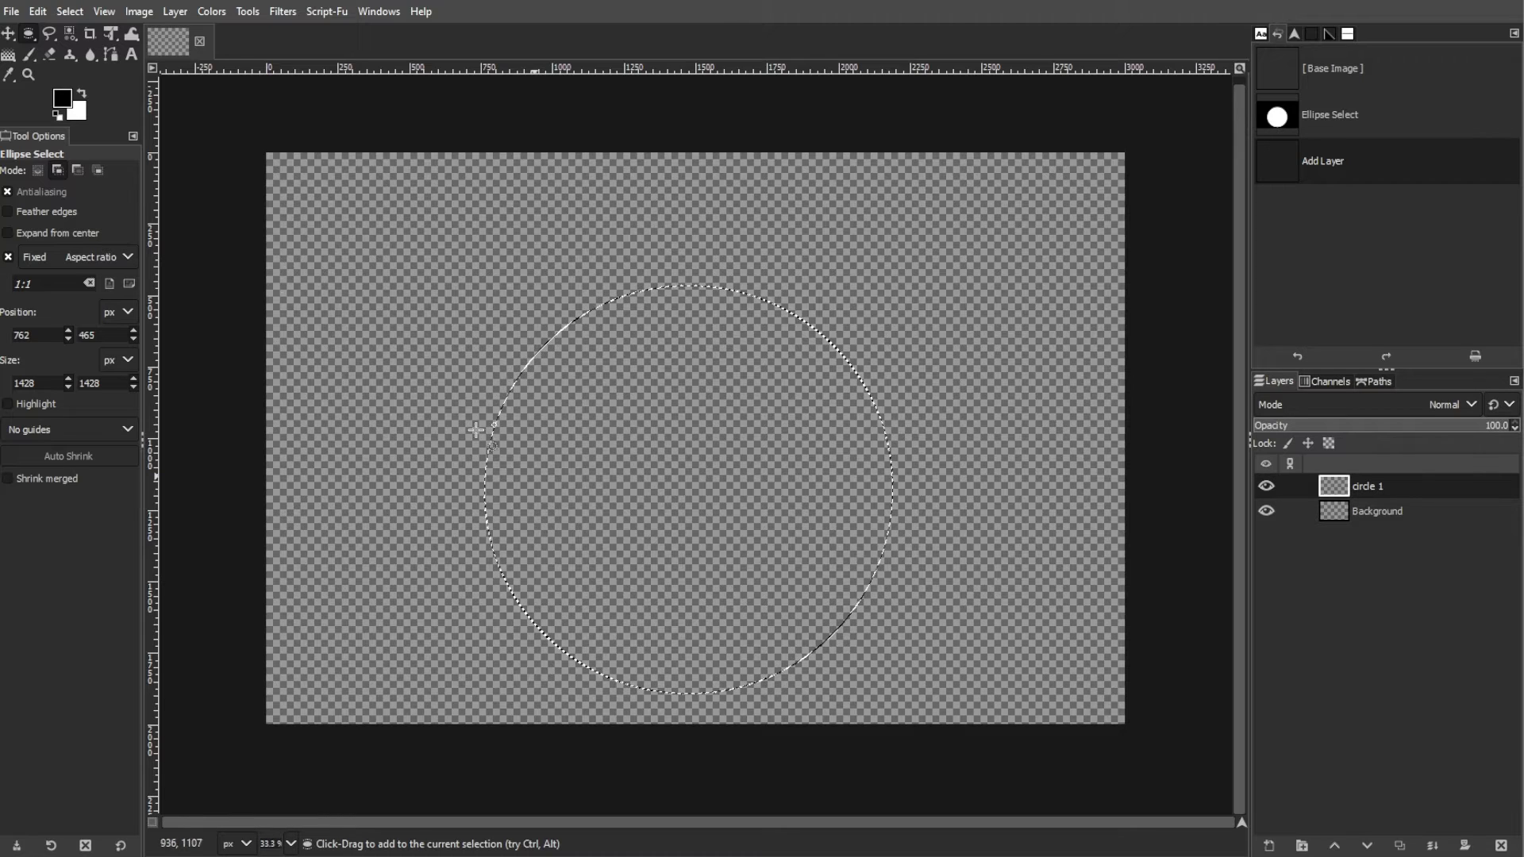
mouse_move(78, 106)
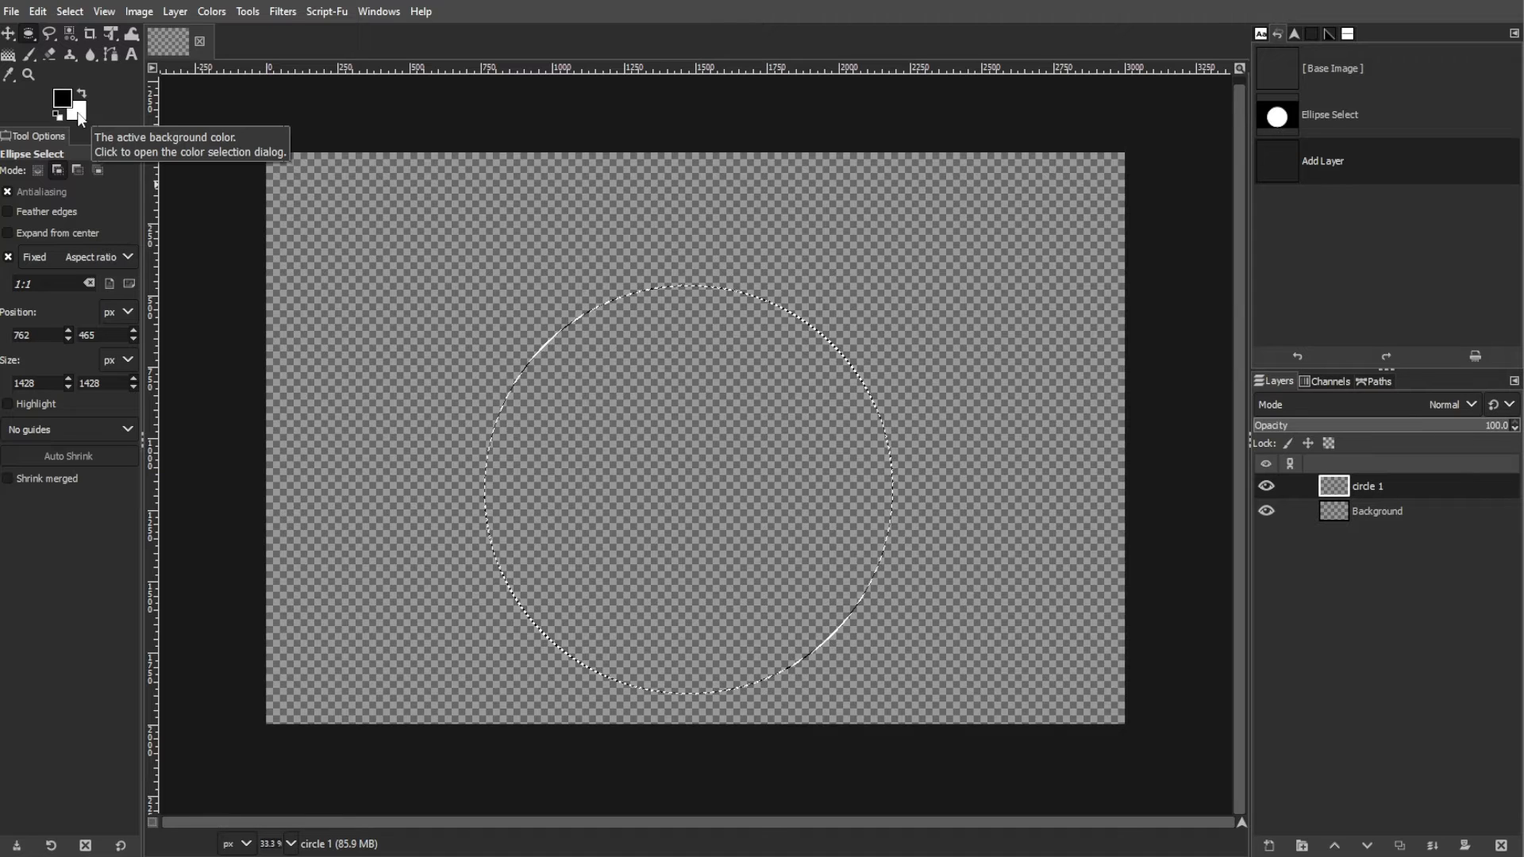
Fill the circular selection on circle 1 with the white background colour
left_click(39, 11)
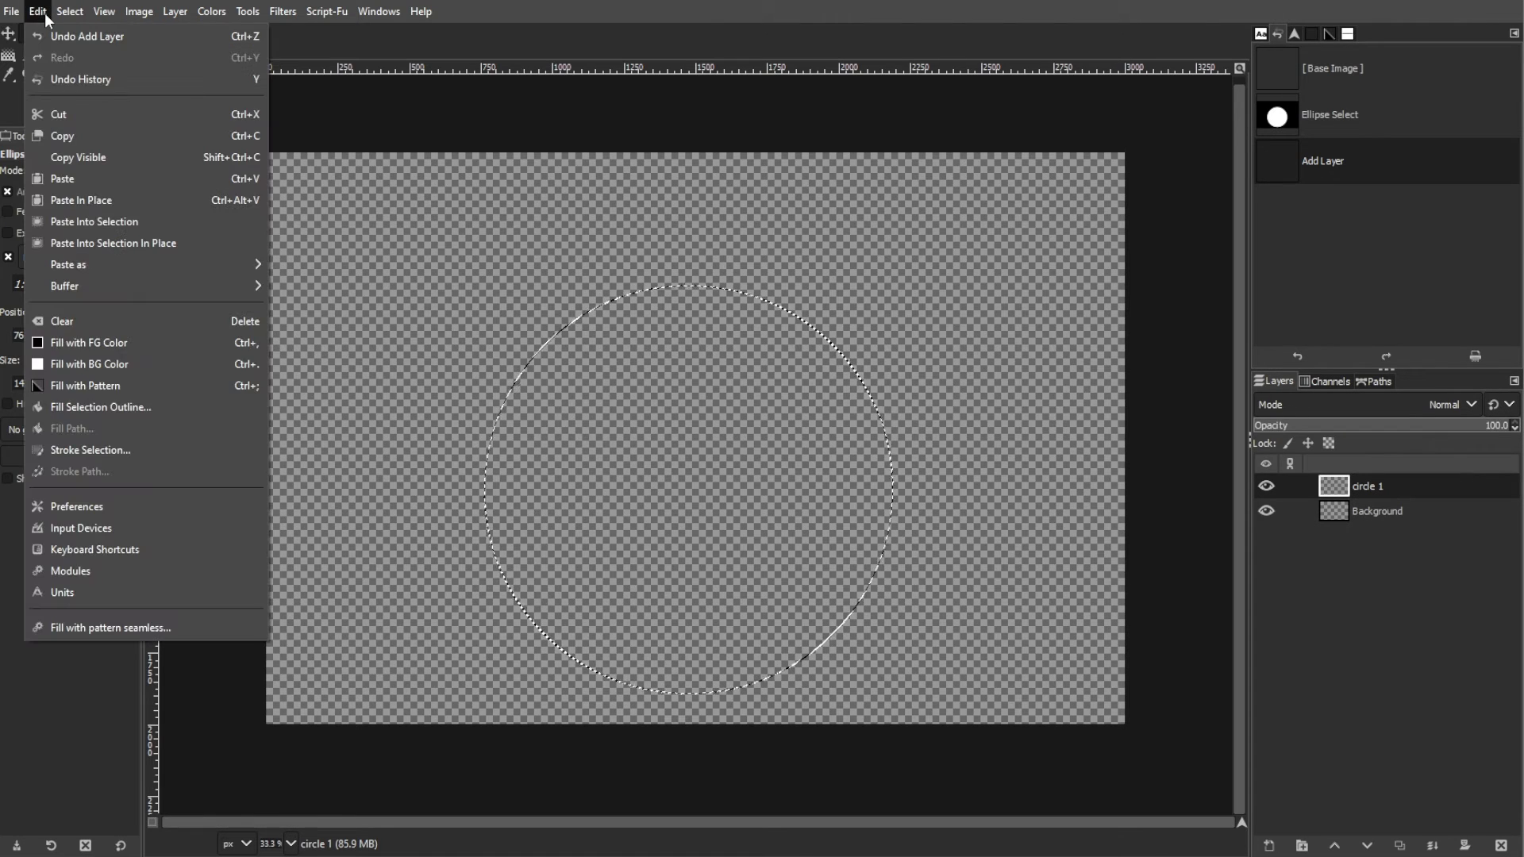
mouse_move(89, 364)
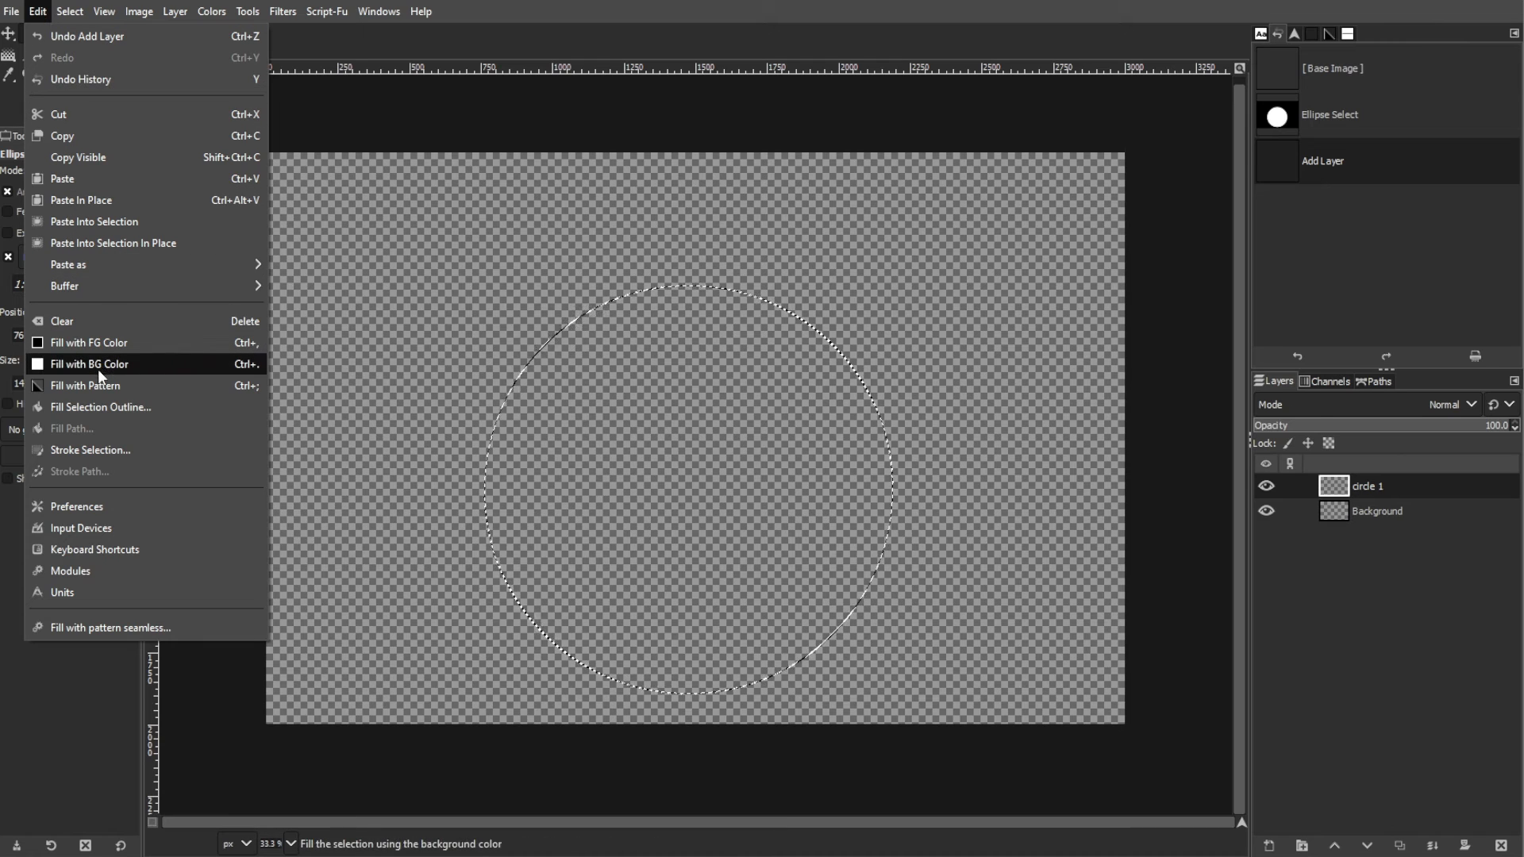
left_click(89, 364)
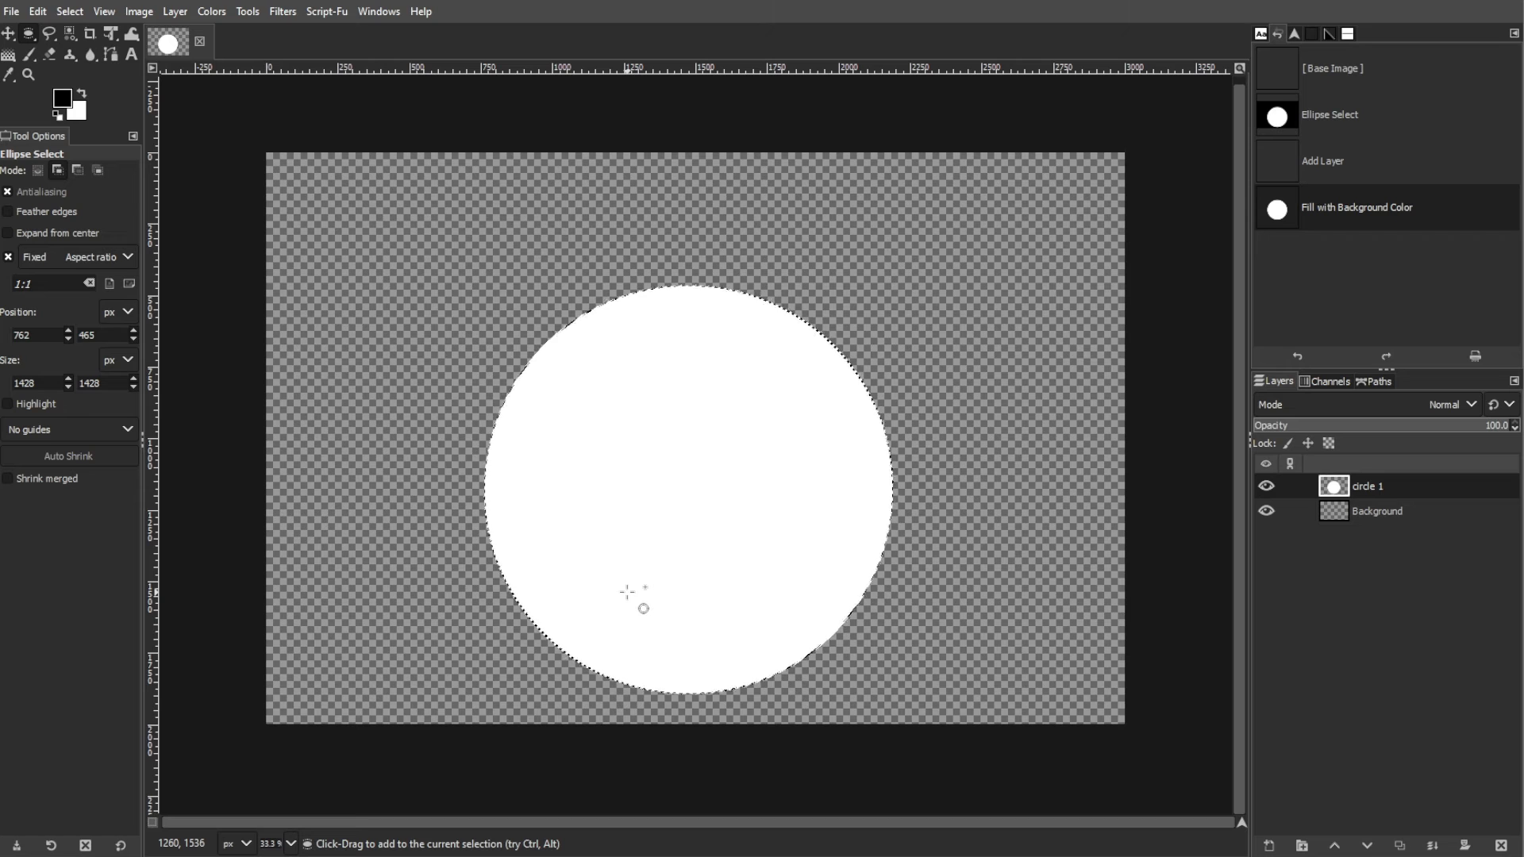
Shrink the circular selection a few pixels inside the white circle's edge
left_click(69, 11)
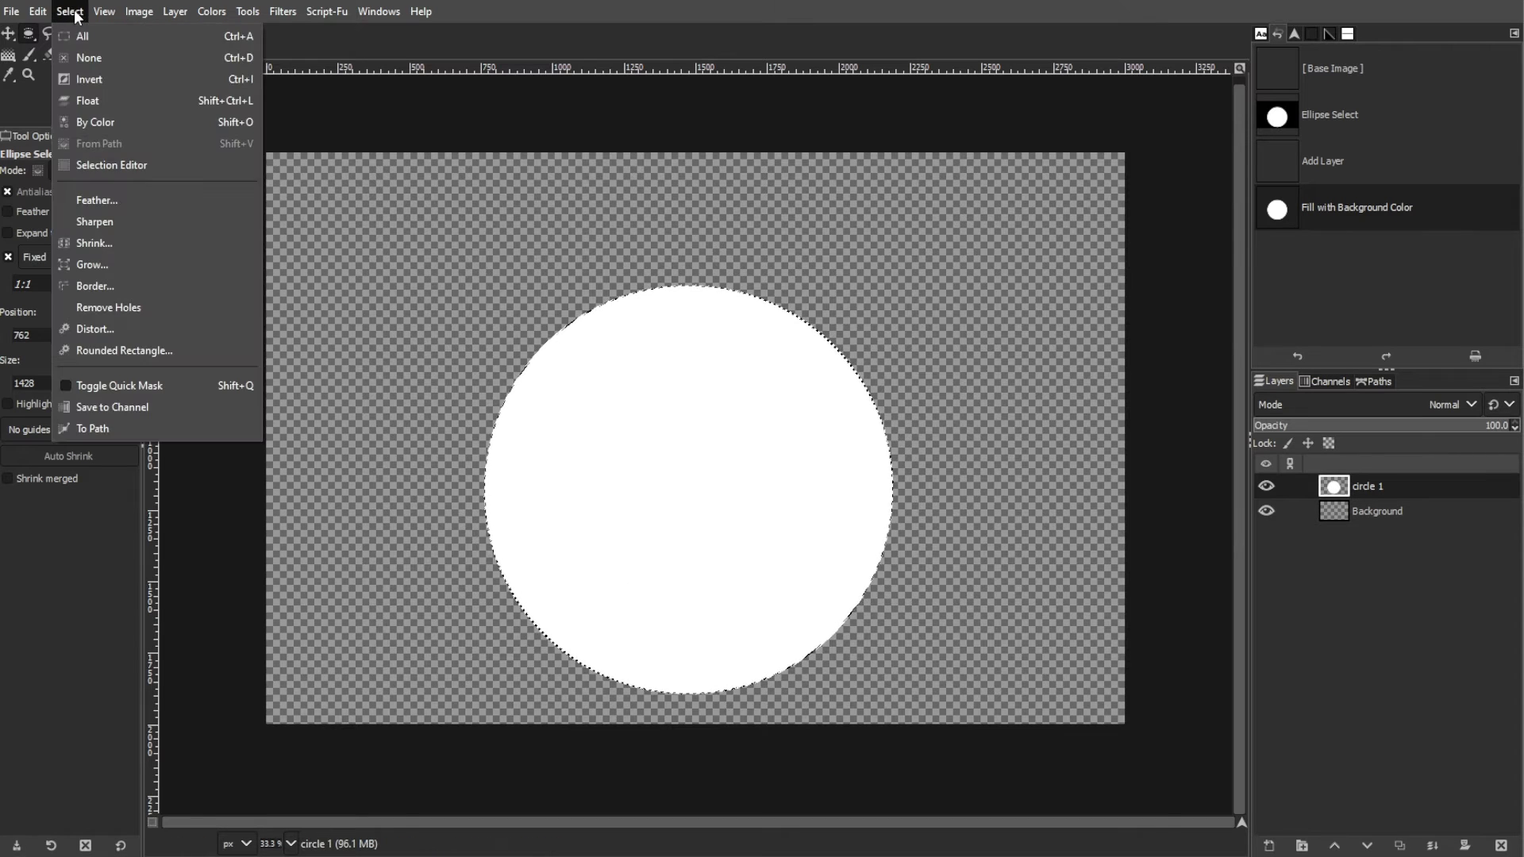
left_click(94, 243)
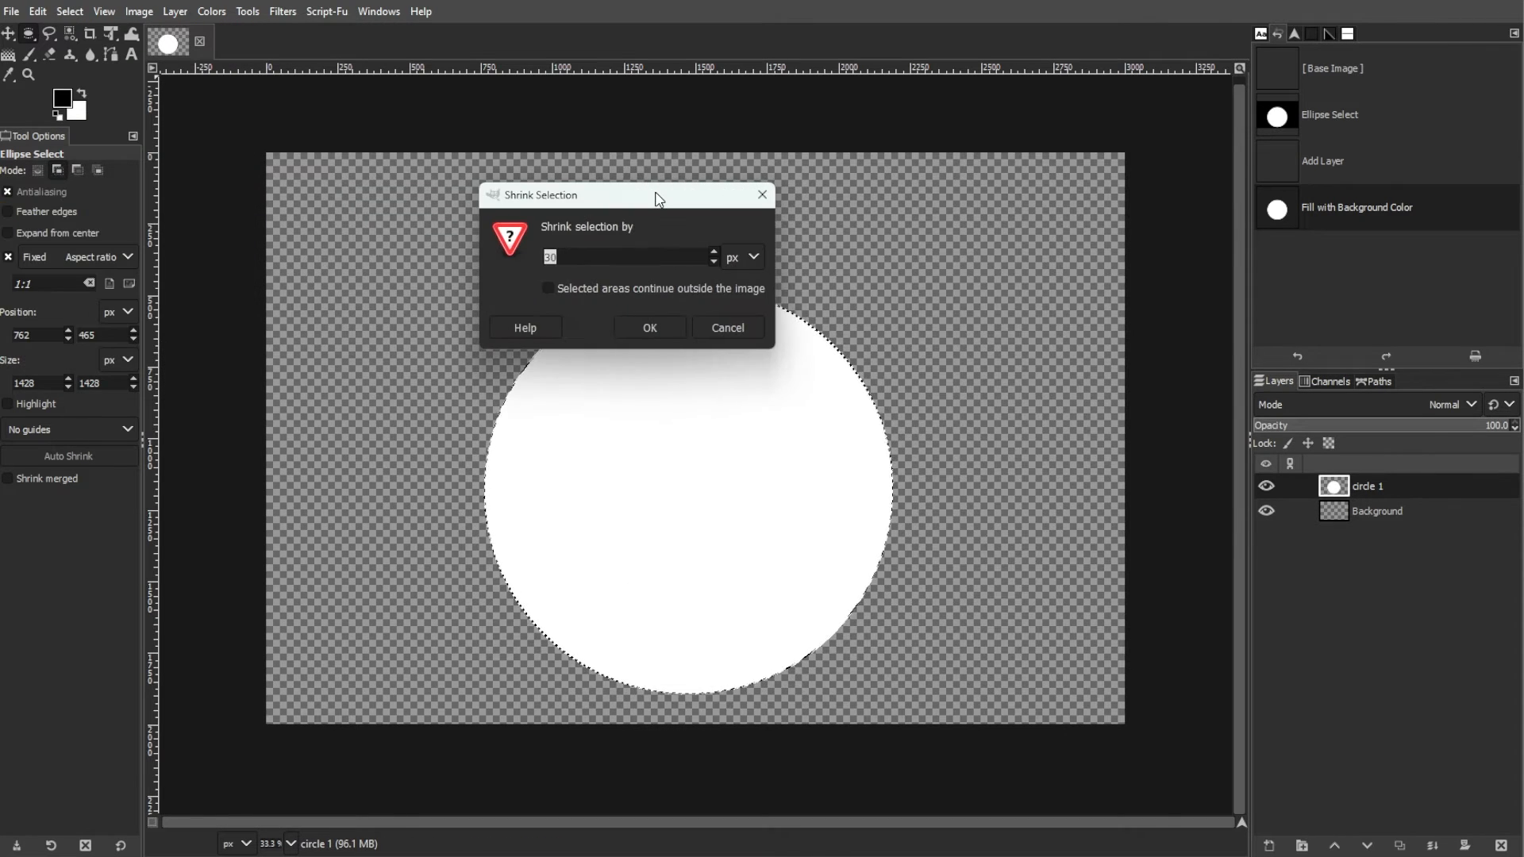
left_click(647, 327)
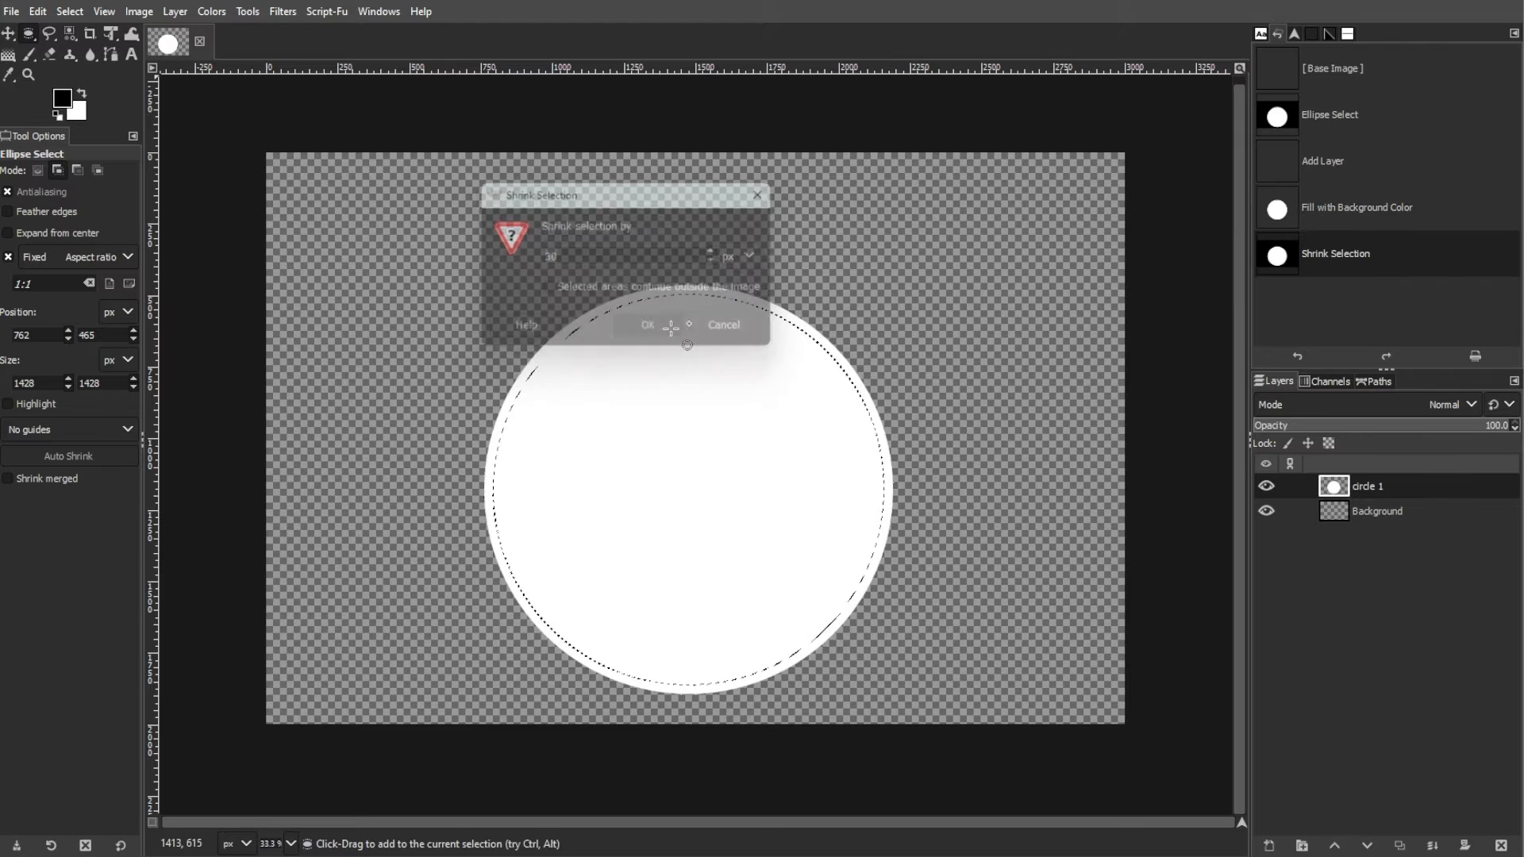
left_click(648, 324)
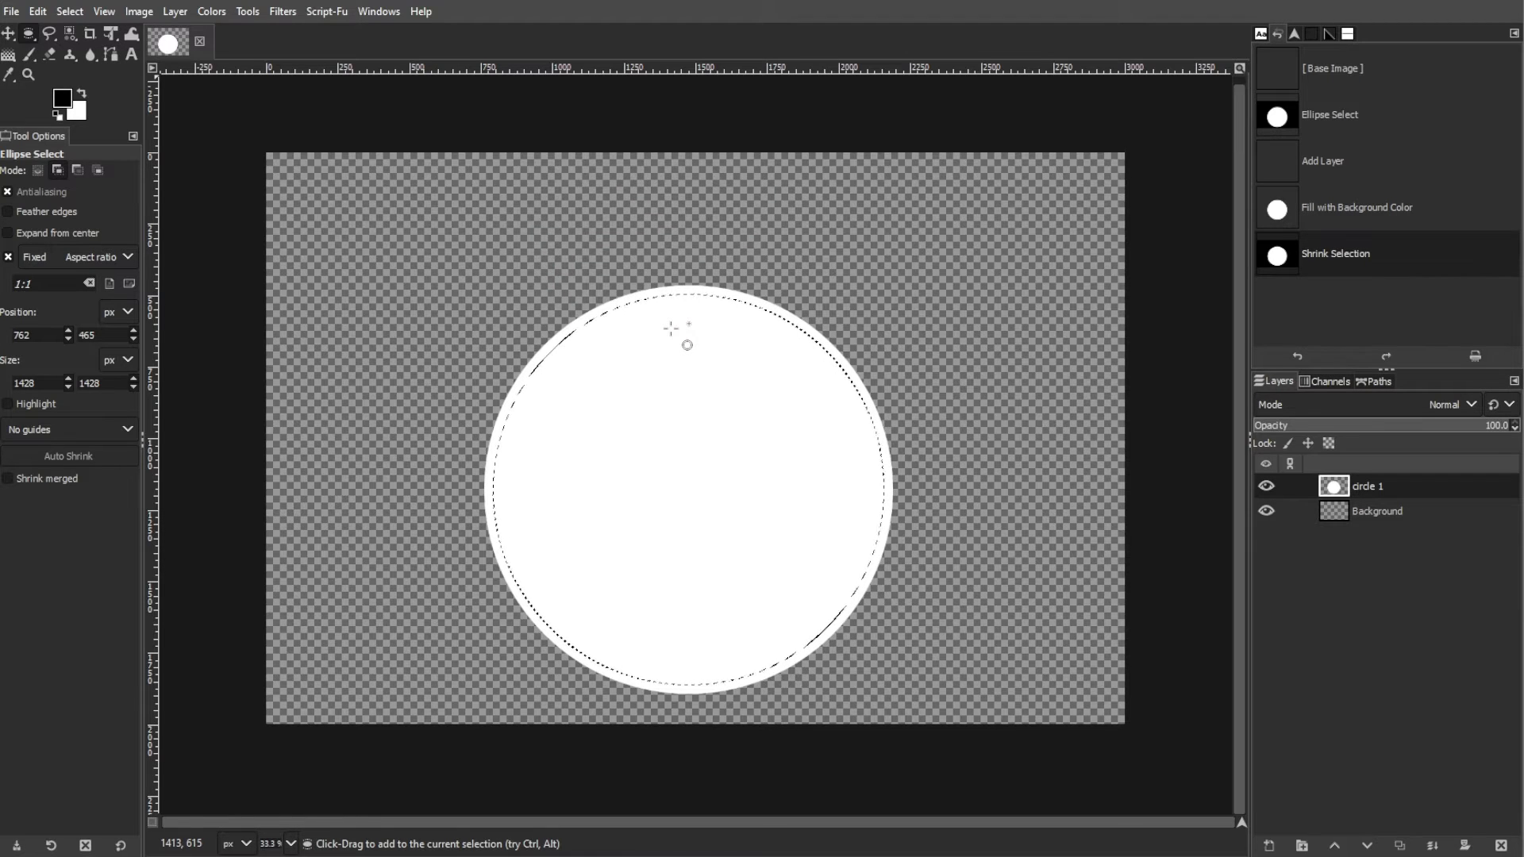
Set the foreground to grey 565656 and fill the inner circle with it
left_click(59, 96)
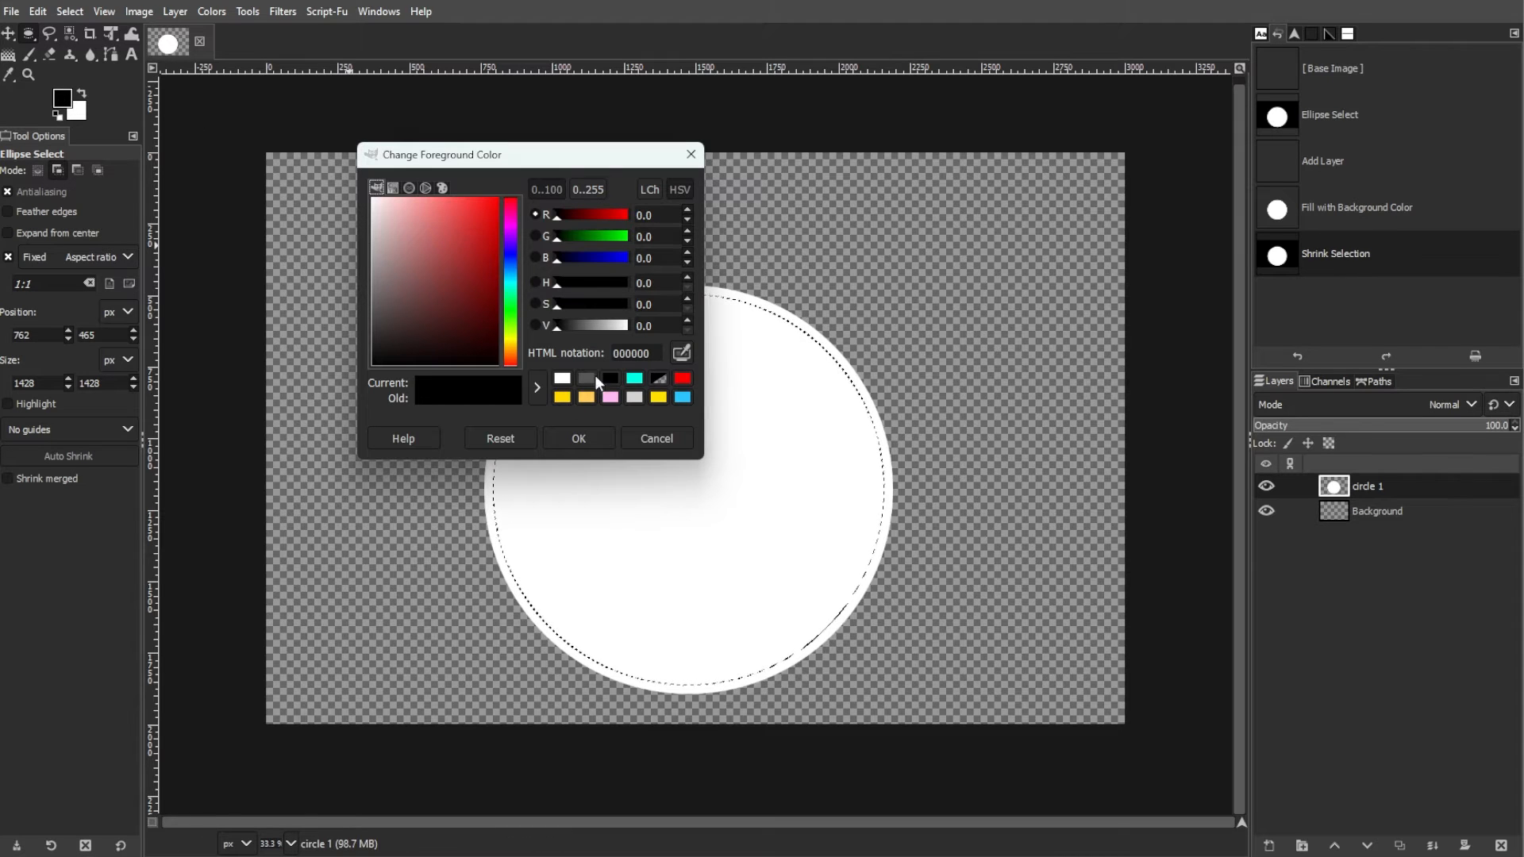
type("565656")
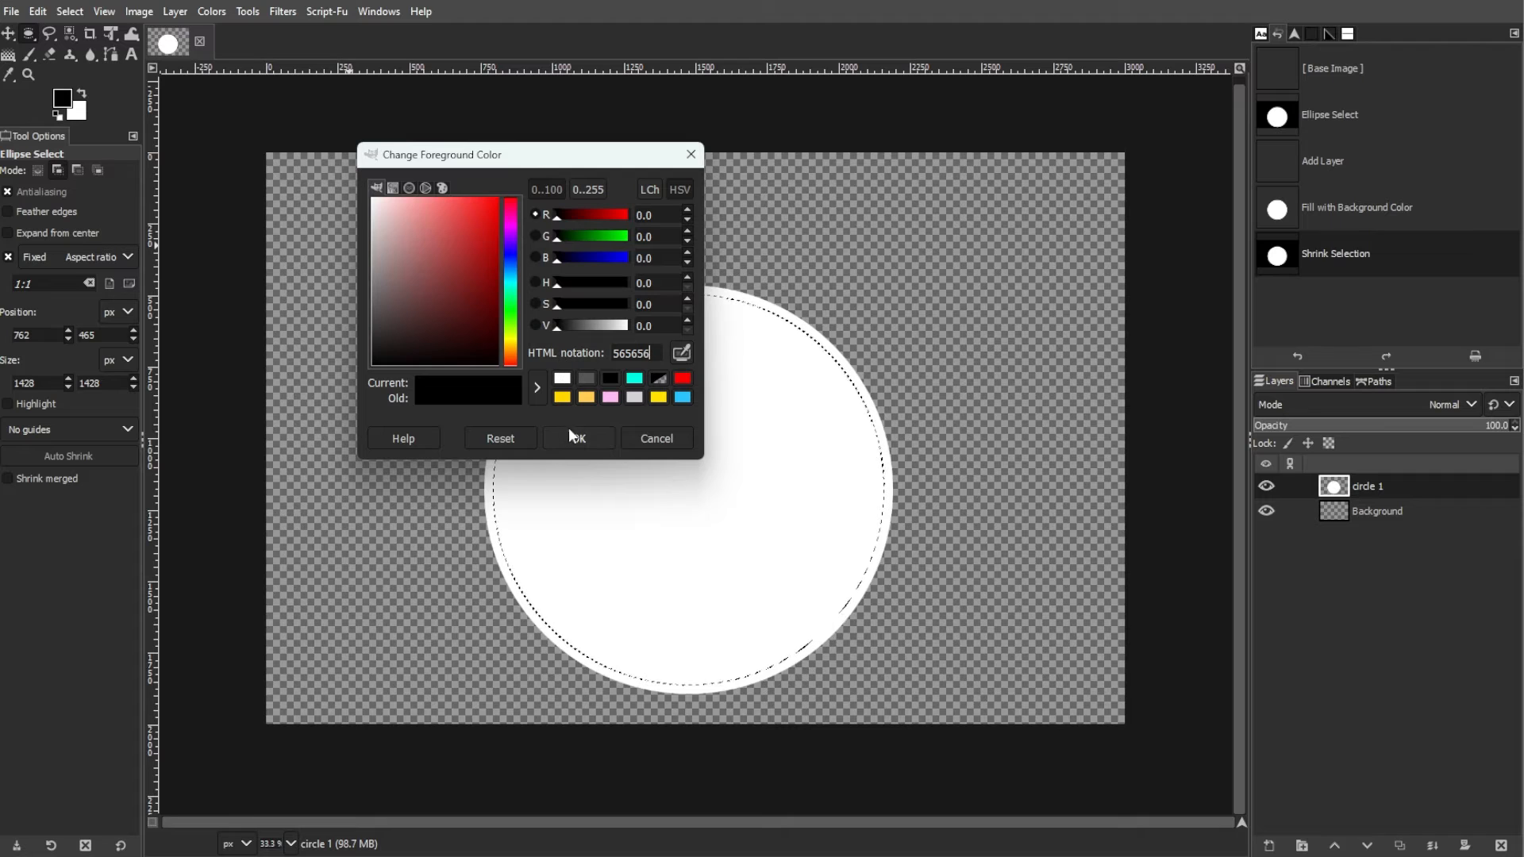
left_click(577, 438)
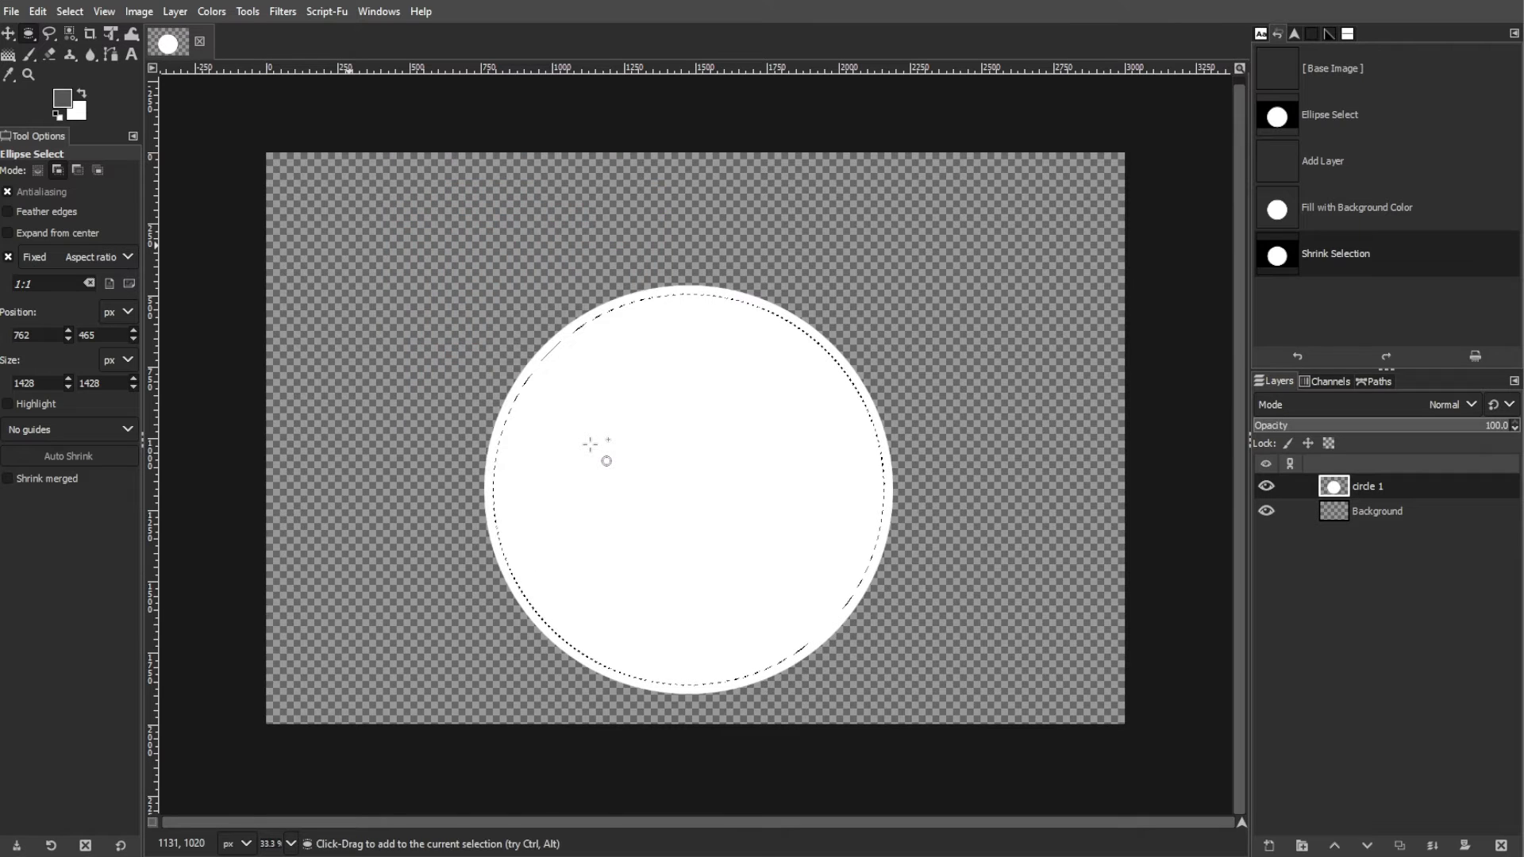
left_click(38, 11)
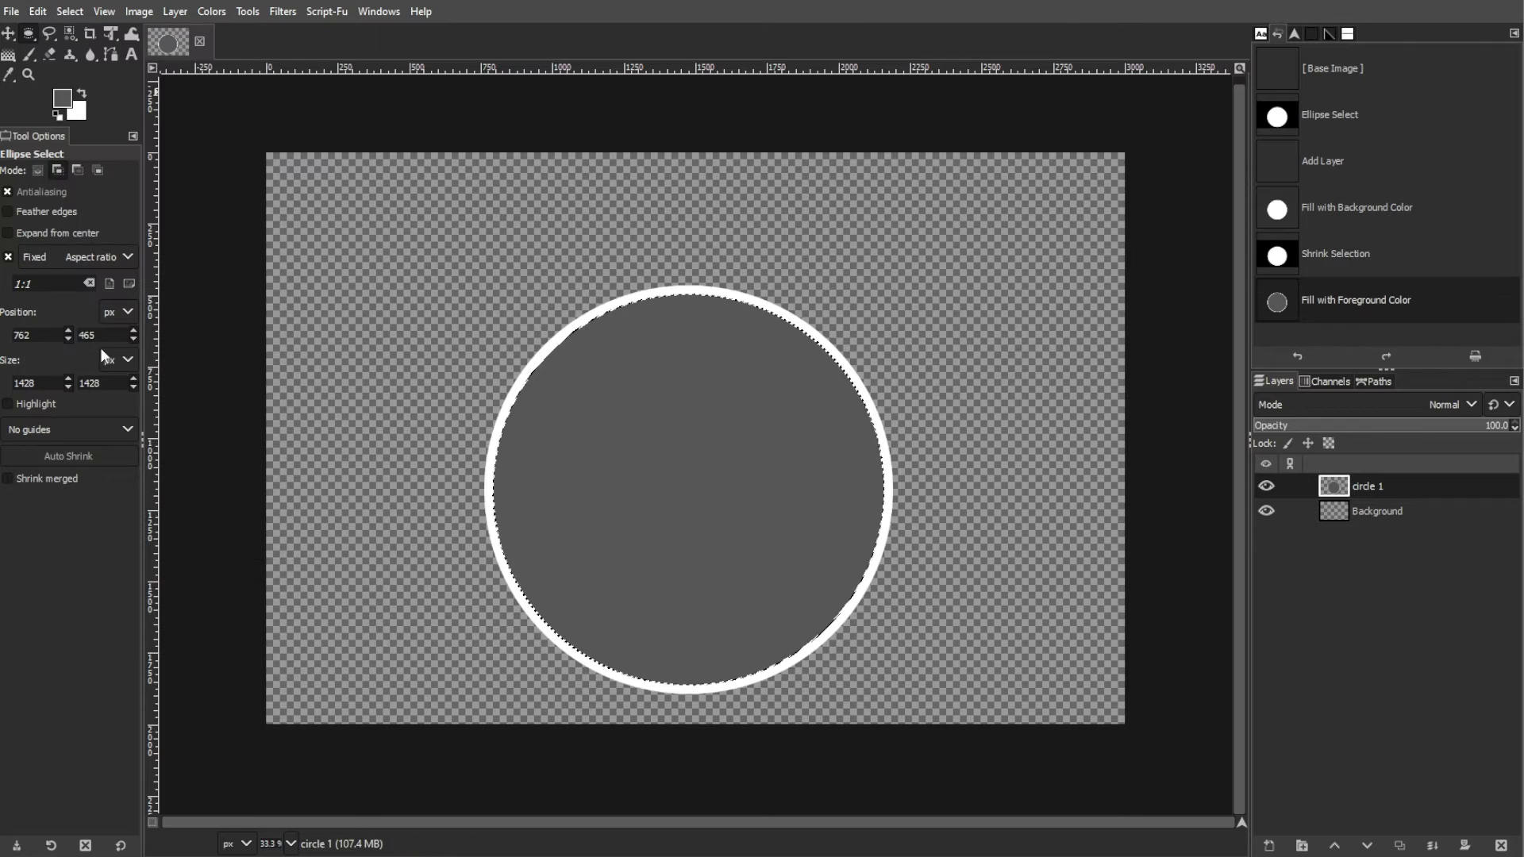
mouse_move(558, 564)
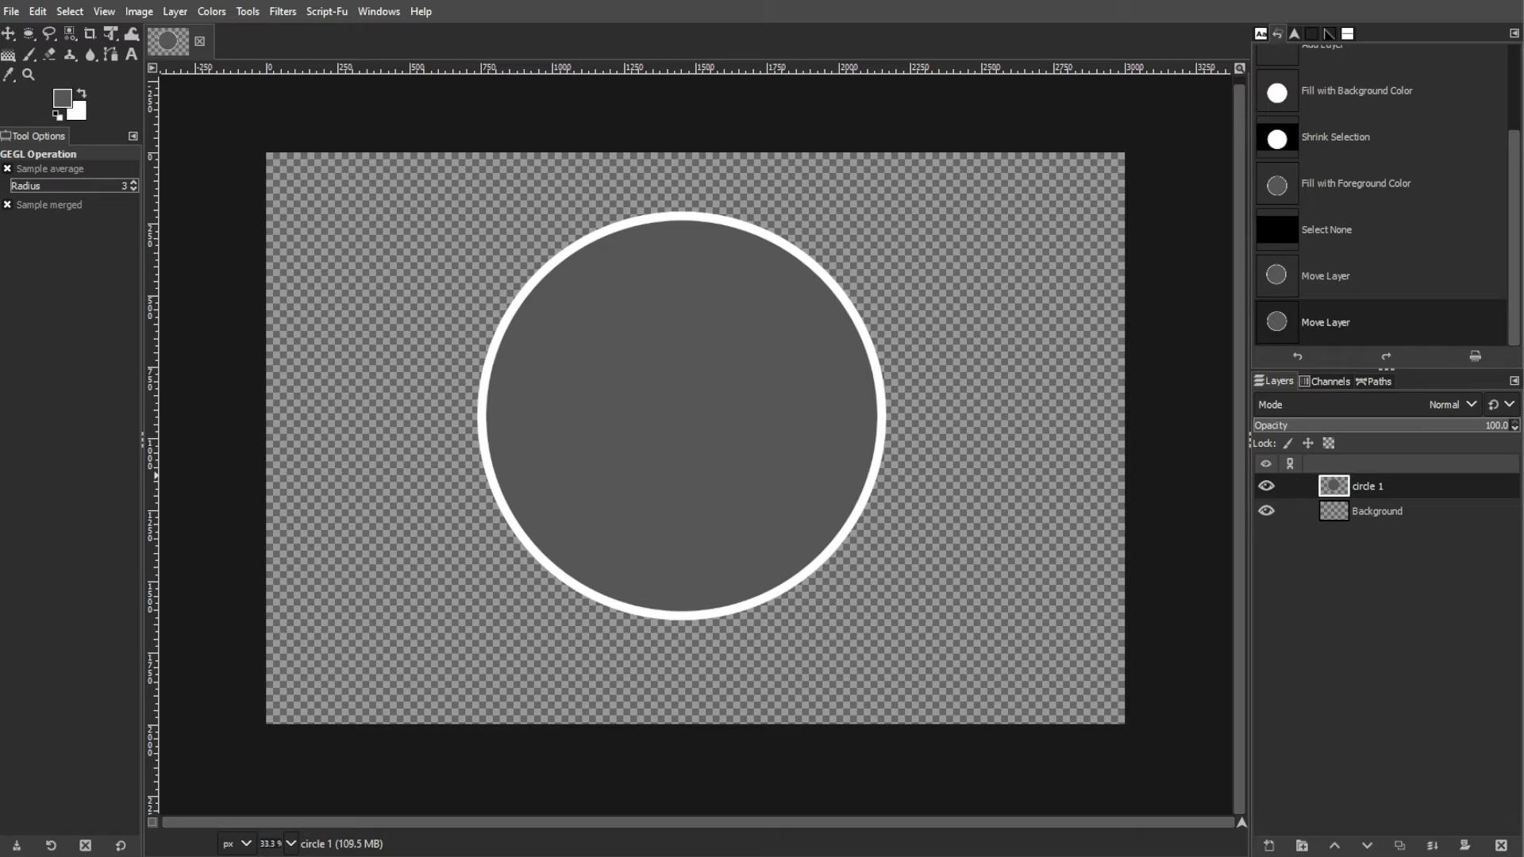
Deselect and move the white-ringed grey circle slightly higher on the canvas
double_click(1366, 485)
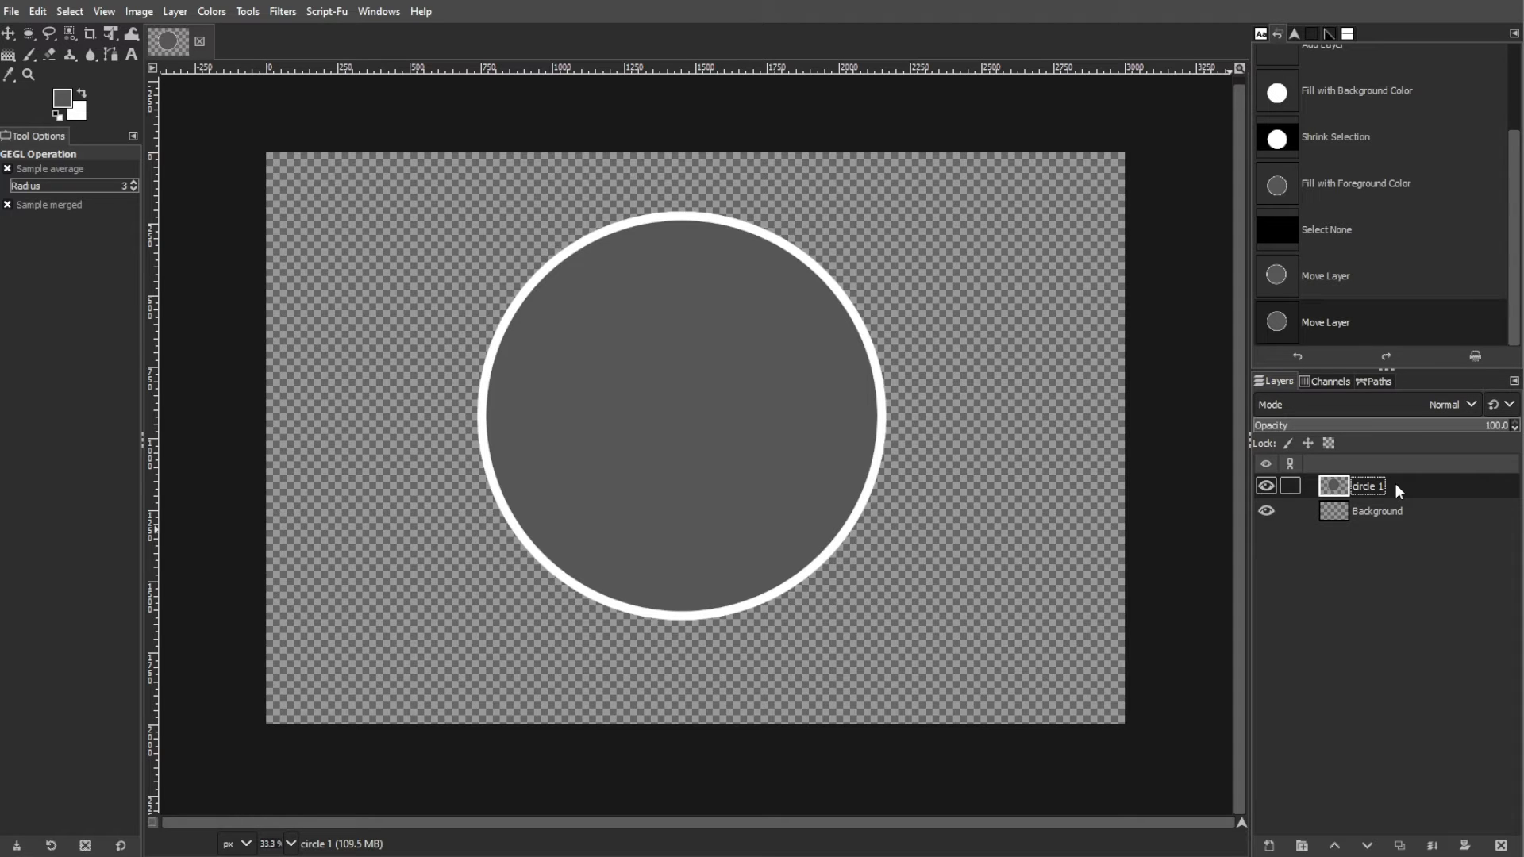
Duplicate the circle 1 layer and move the copy to the right
left_click(174, 11)
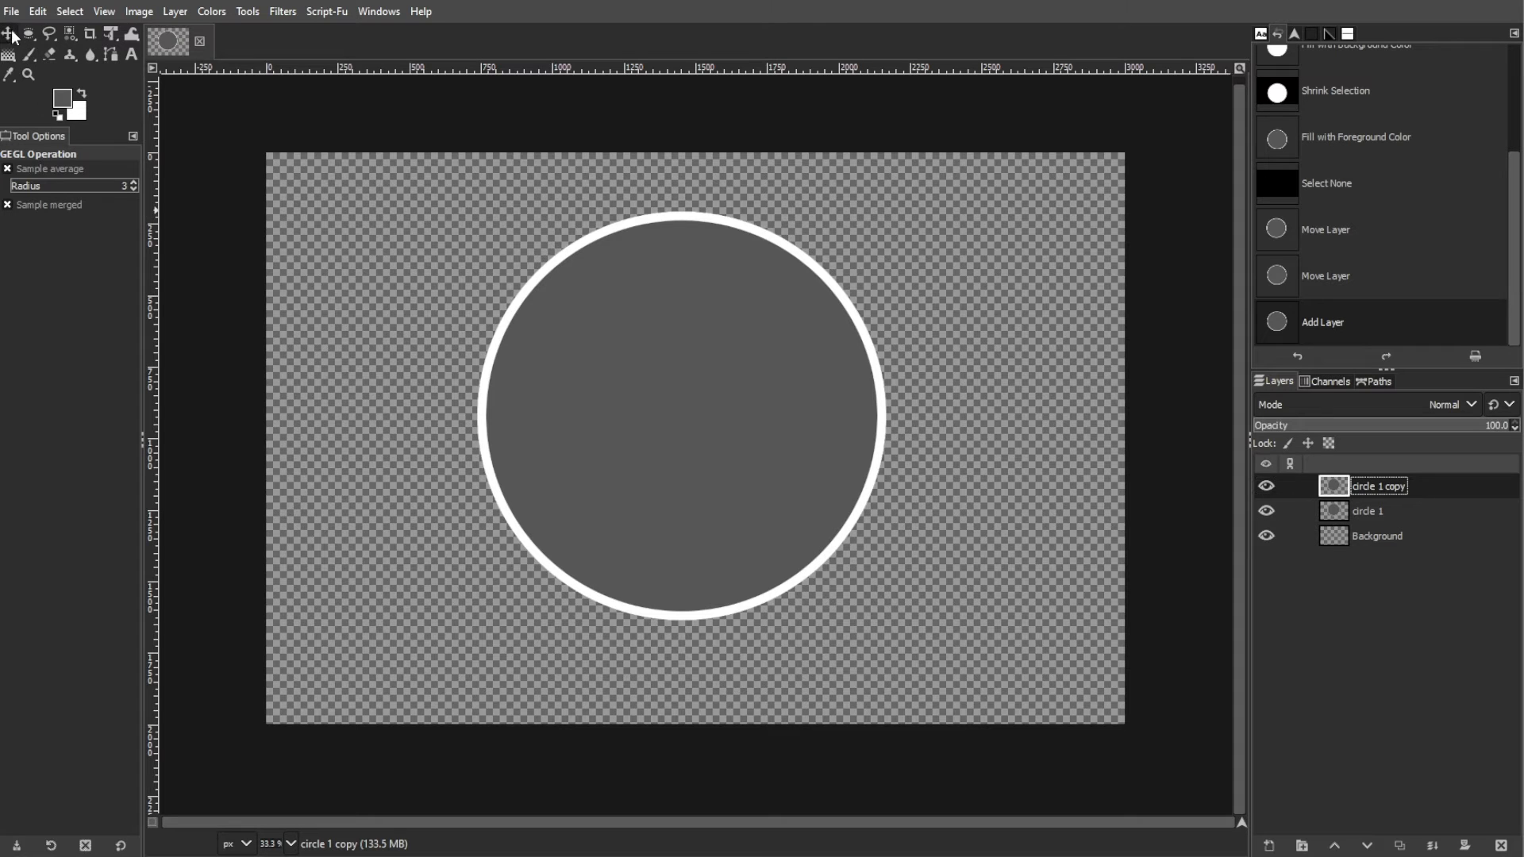
left_click_drag(681, 418, 920, 427)
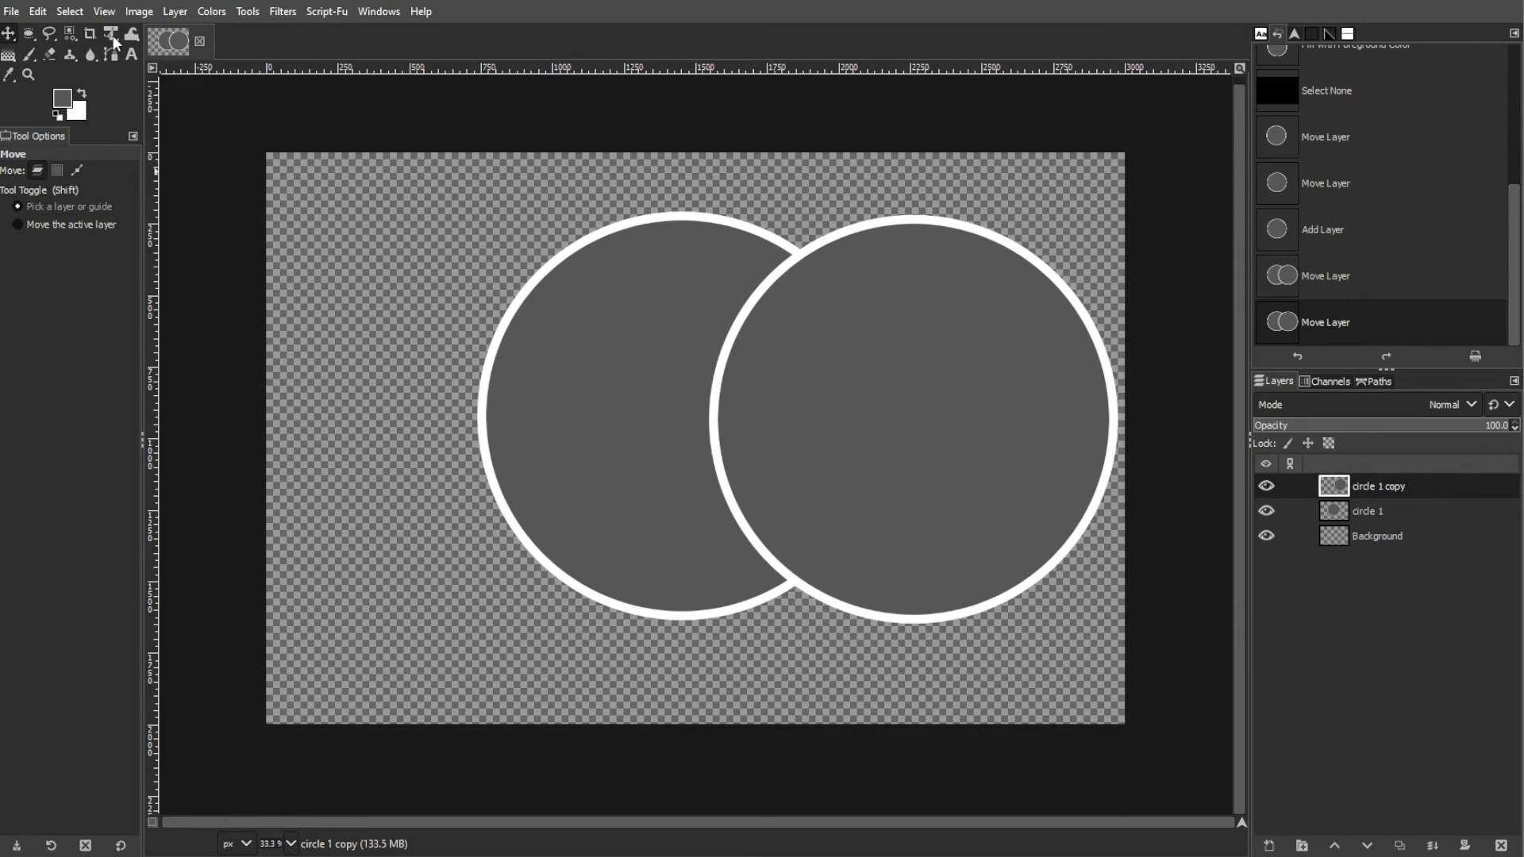
Scale the copy into the upper right, then place a third small circle at the lower left
left_click(111, 33)
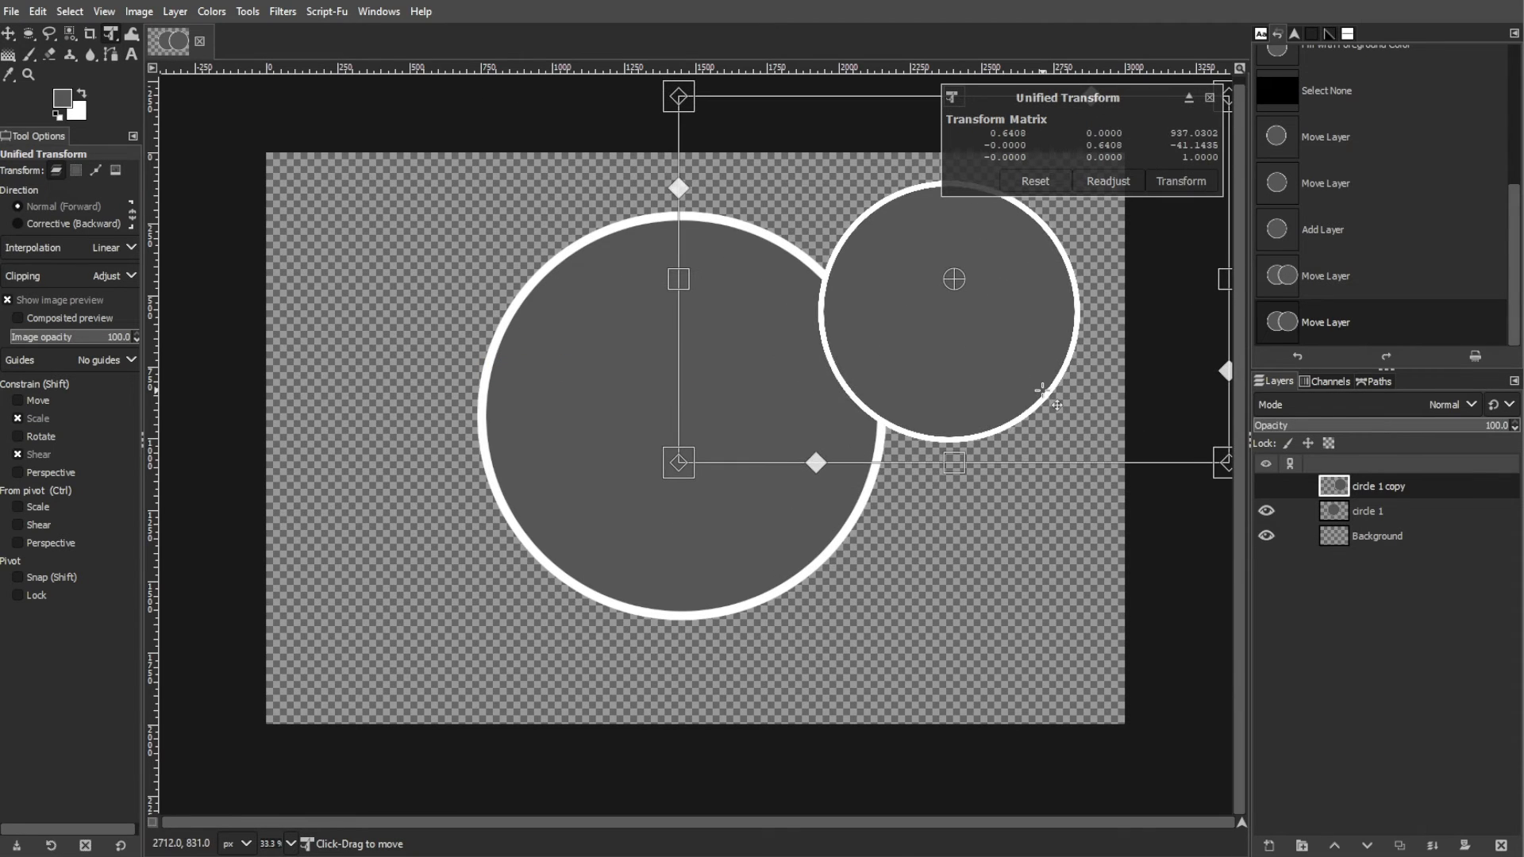
left_click(1180, 181)
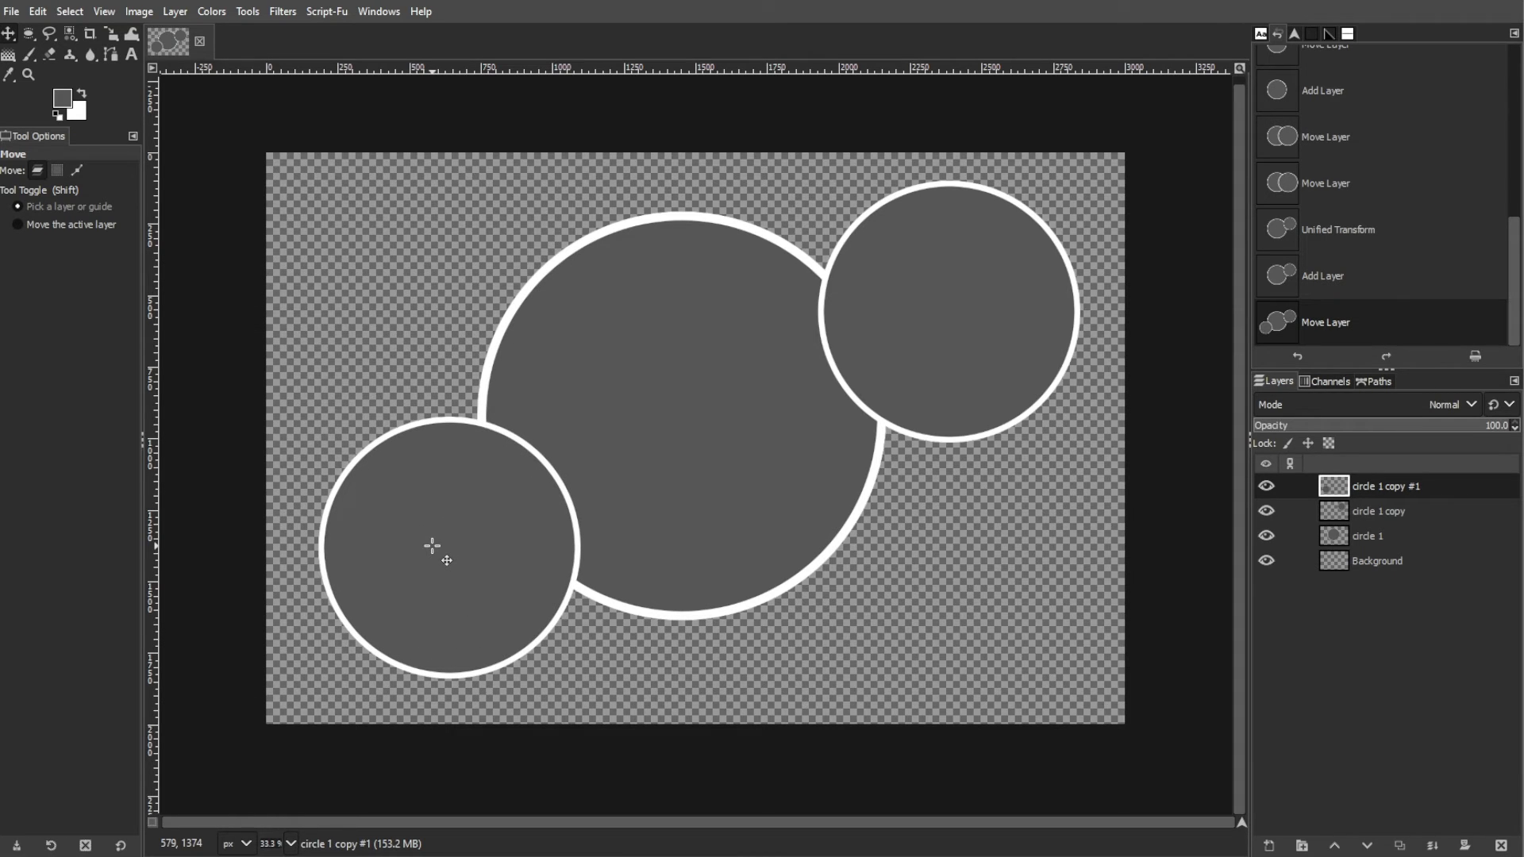
left_click_drag(432, 559, 465, 524)
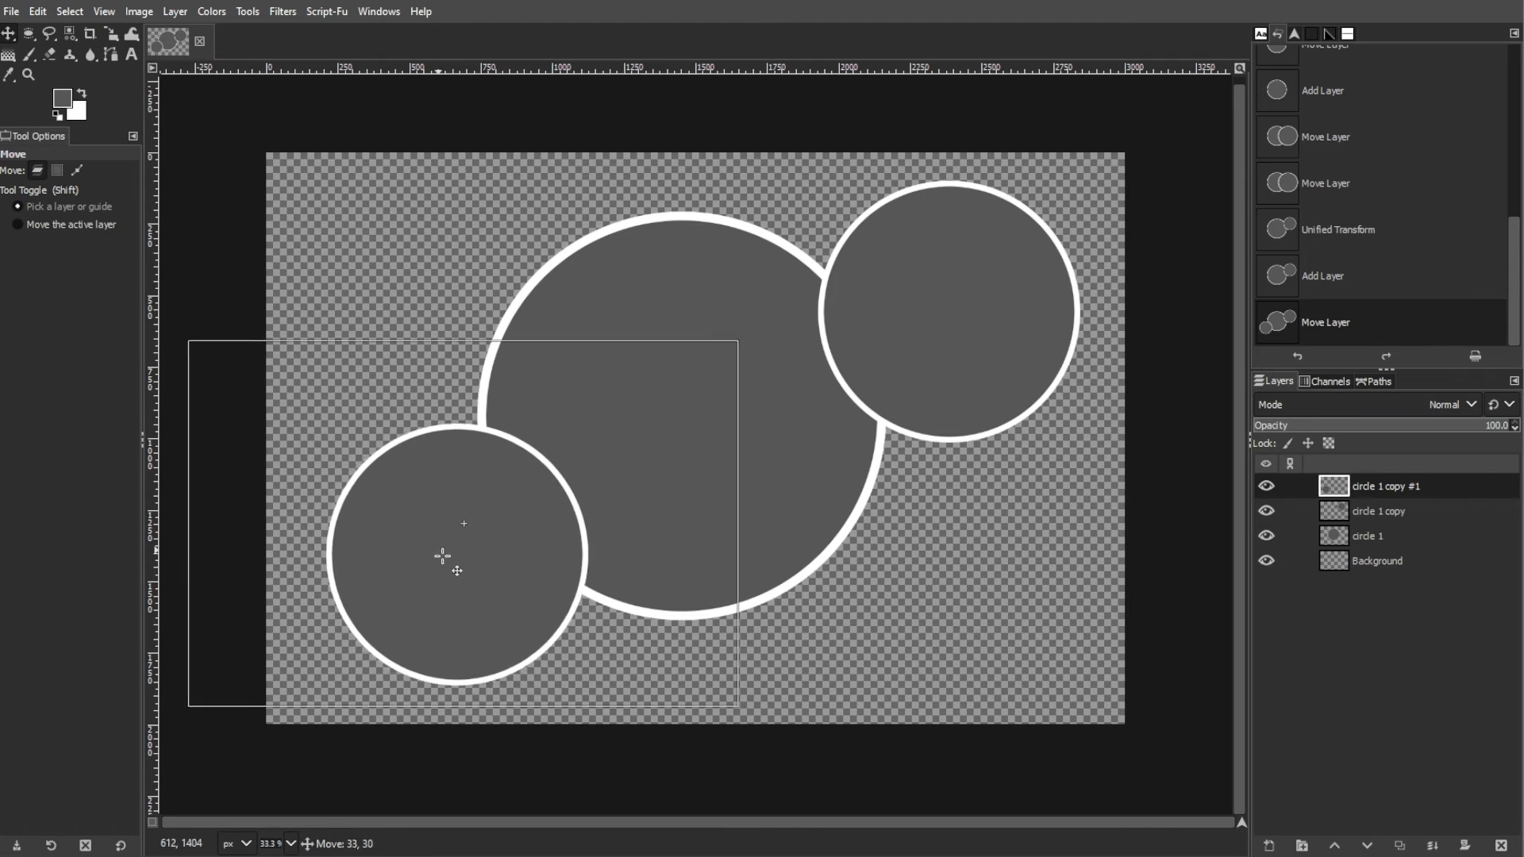
left_click_drag(462, 568, 495, 603)
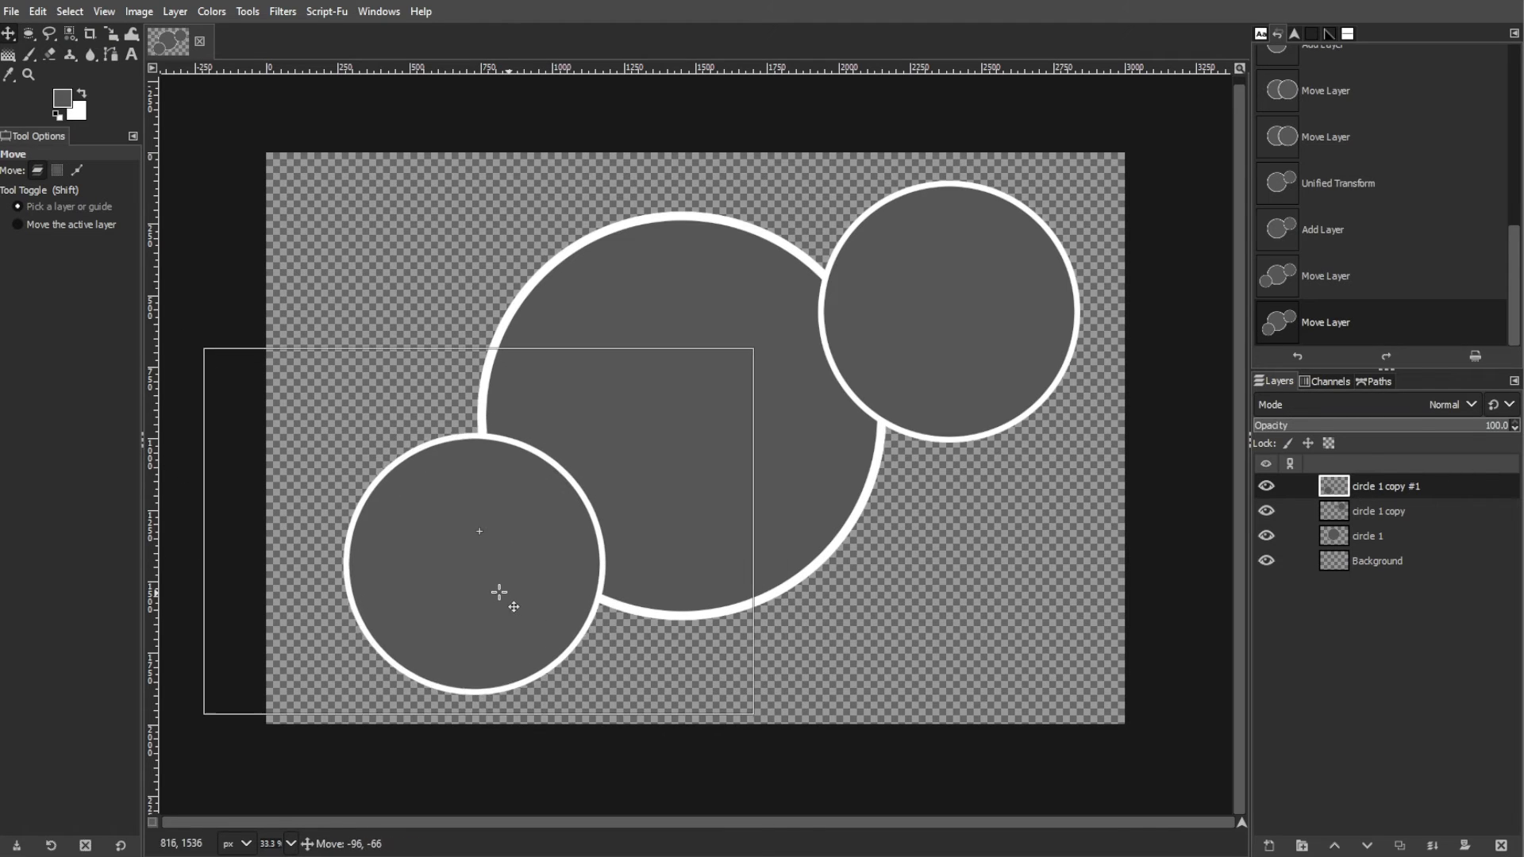
Open the hillside village photo as a layer and scale it over the upper-right circle
left_click(1366, 535)
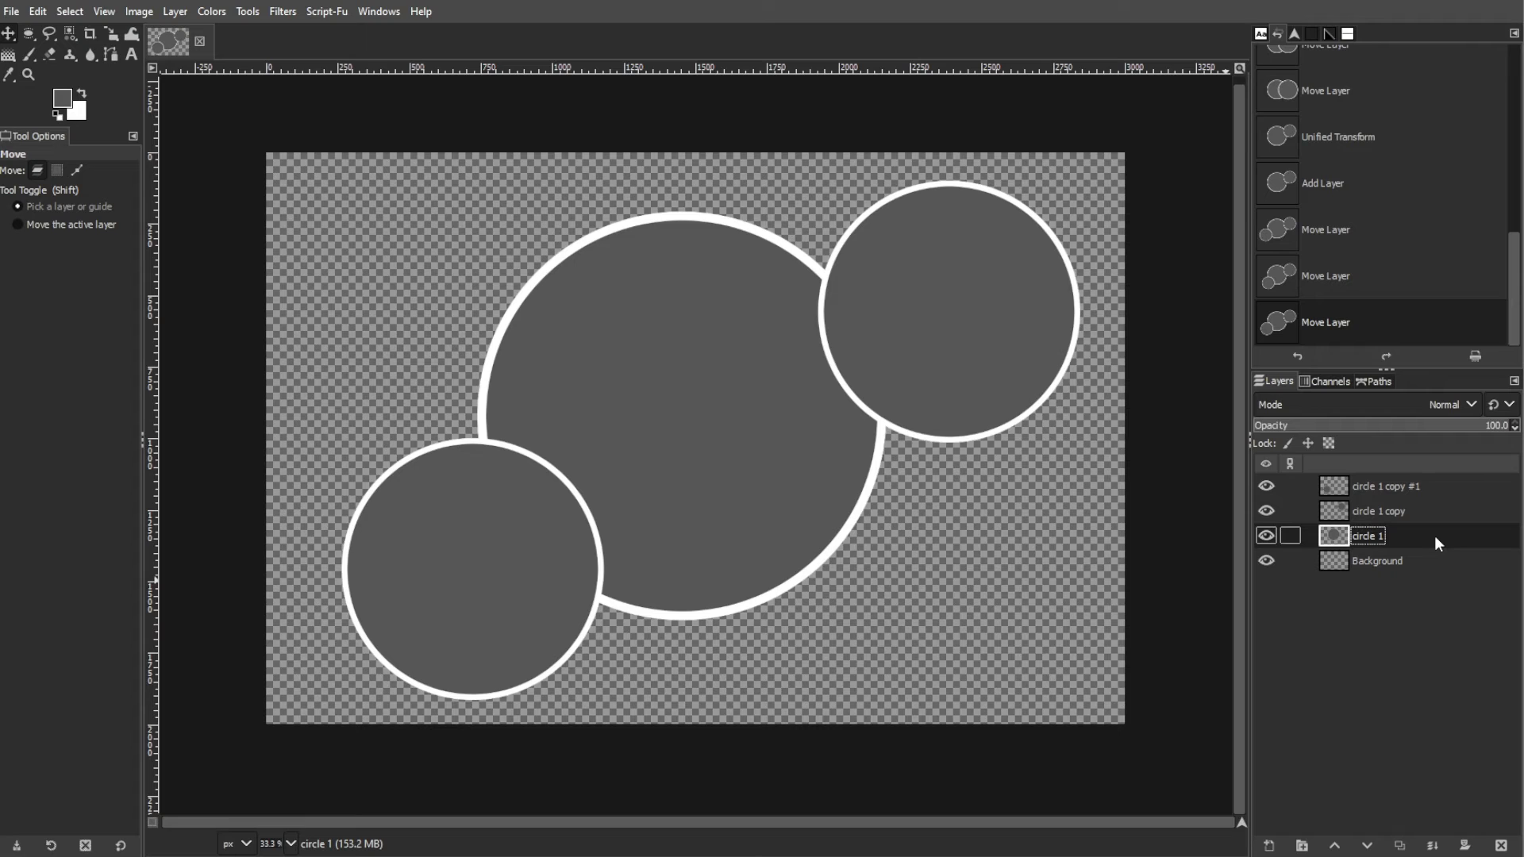
left_click(11, 11)
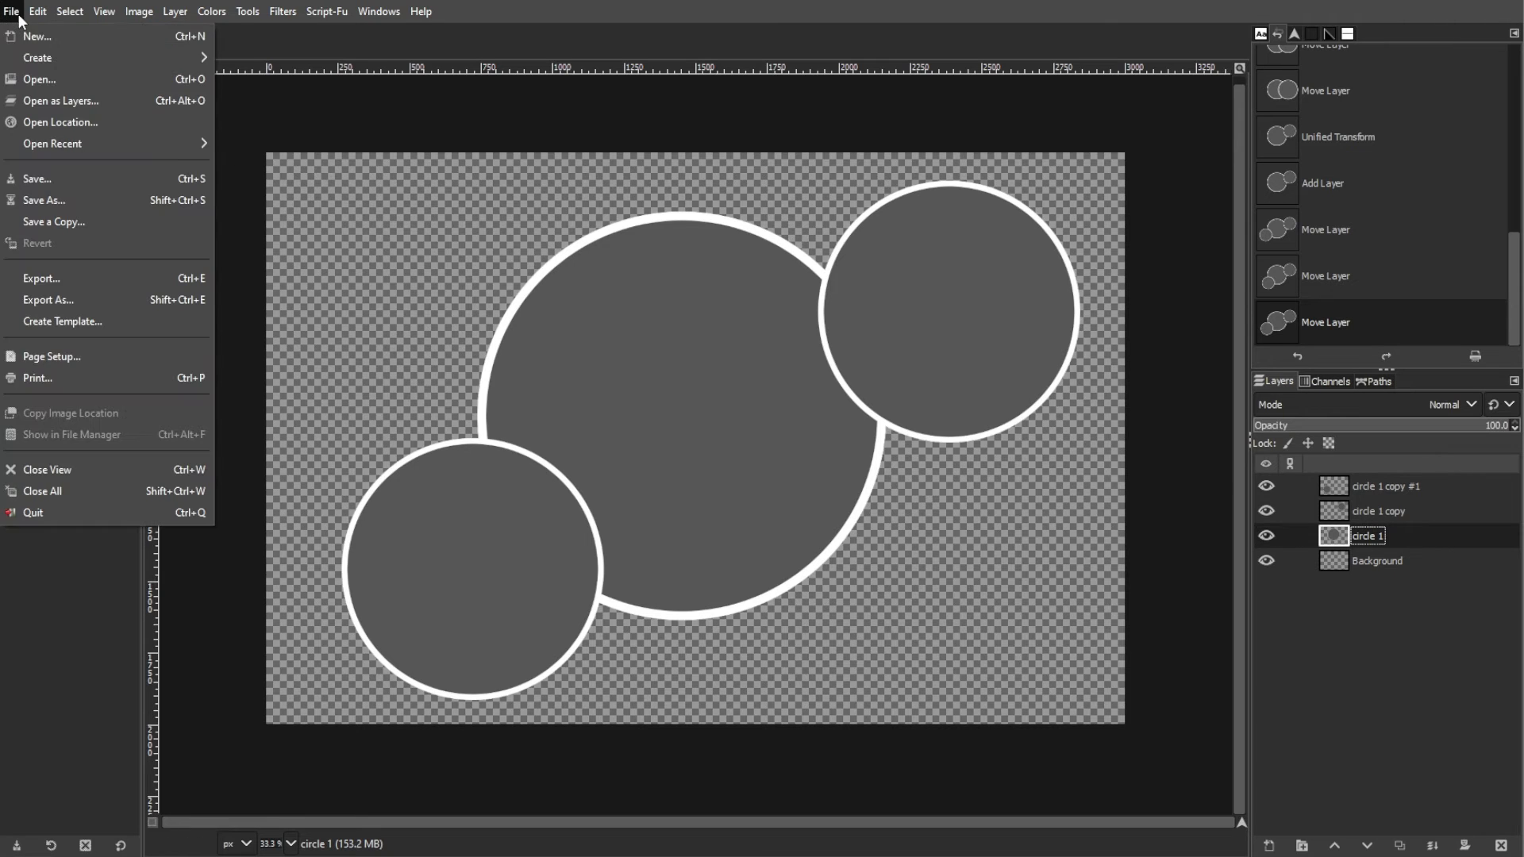
left_click(11, 11)
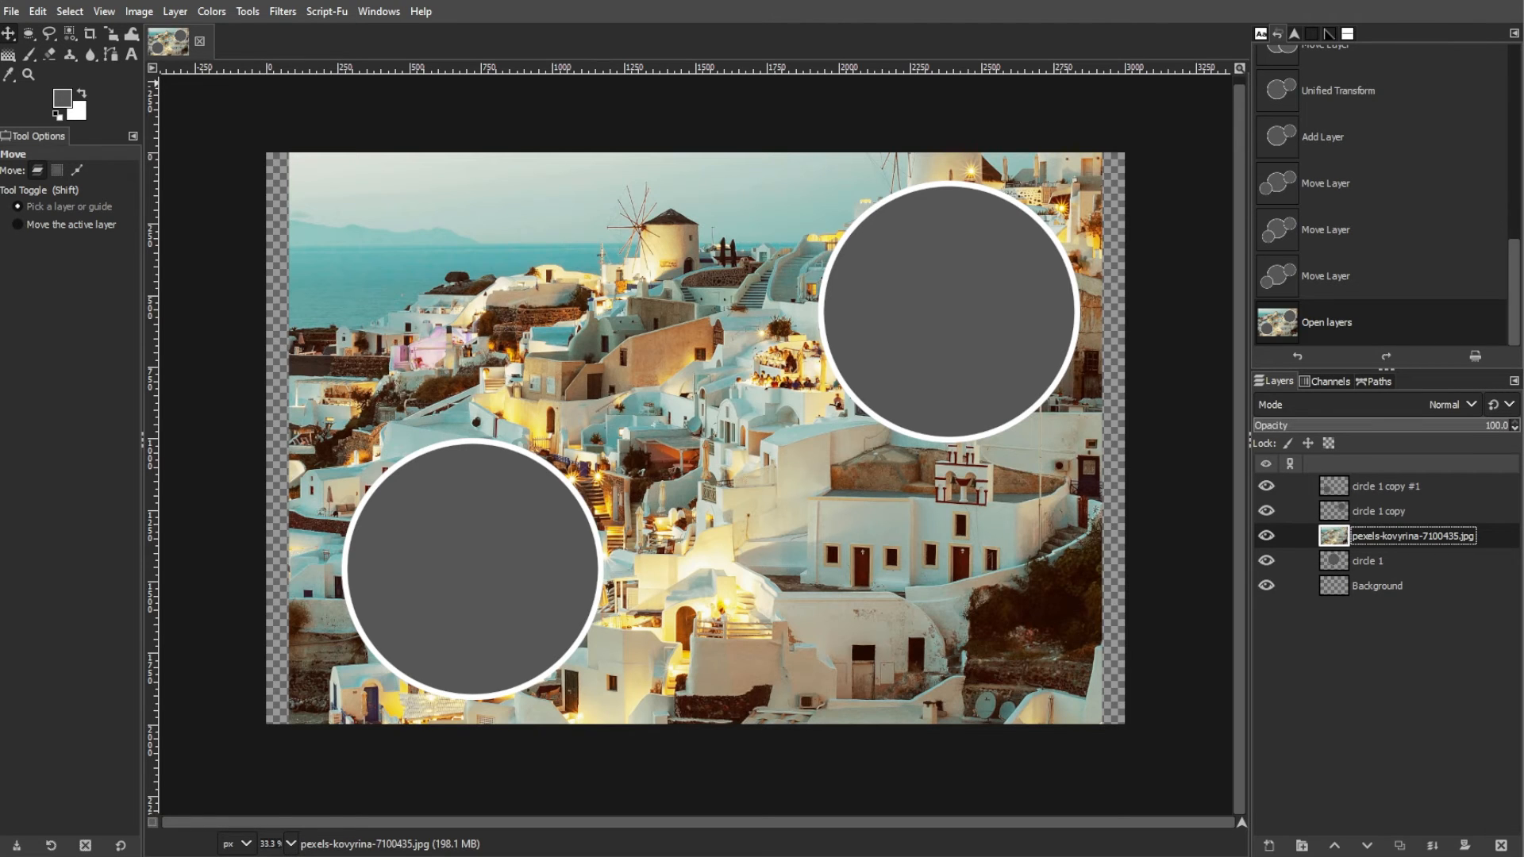
left_click(139, 11)
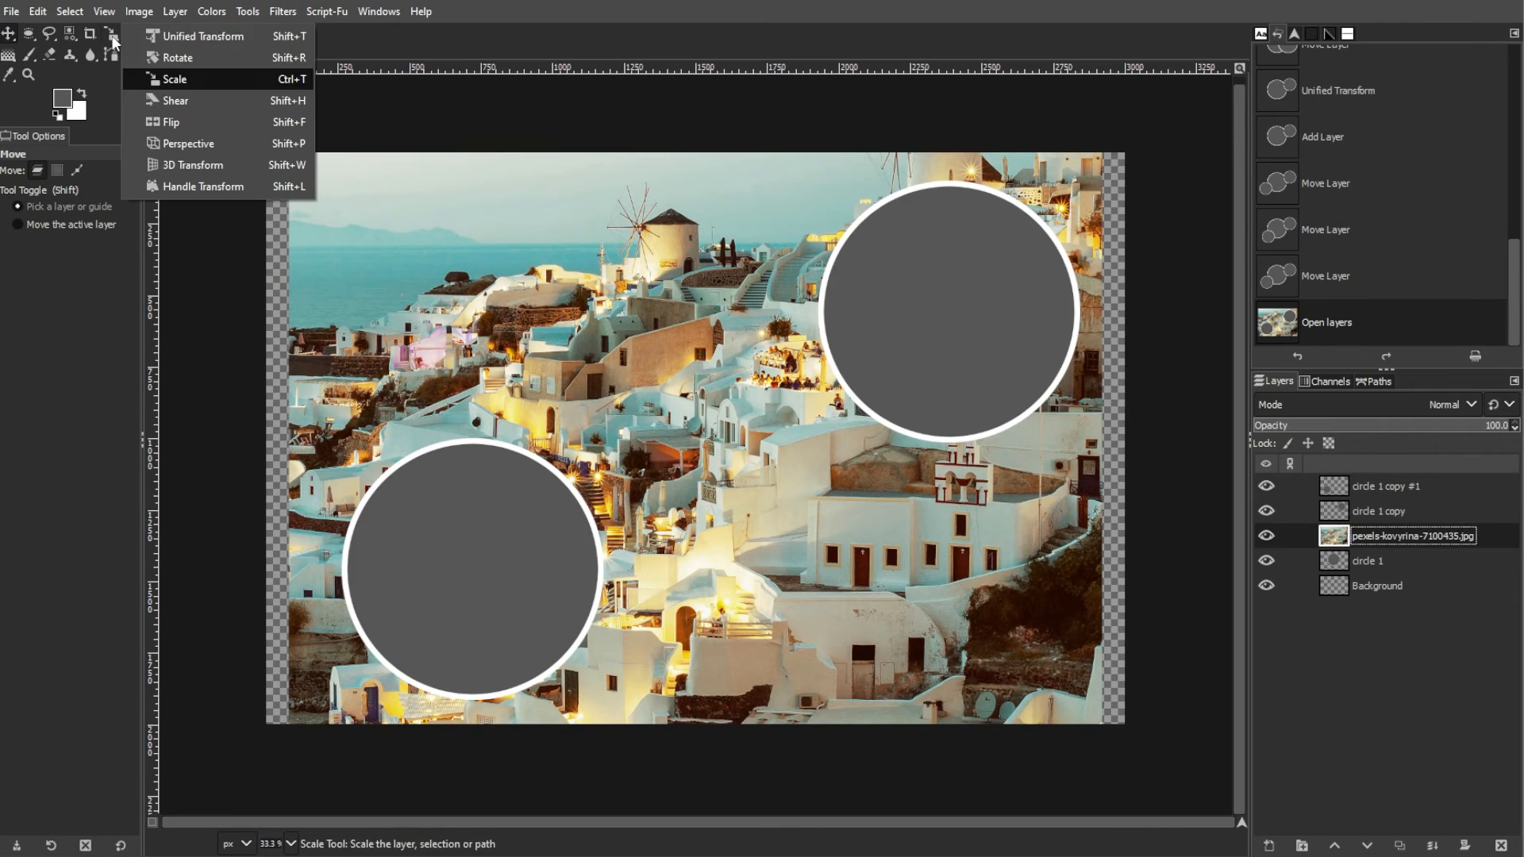
left_click(204, 37)
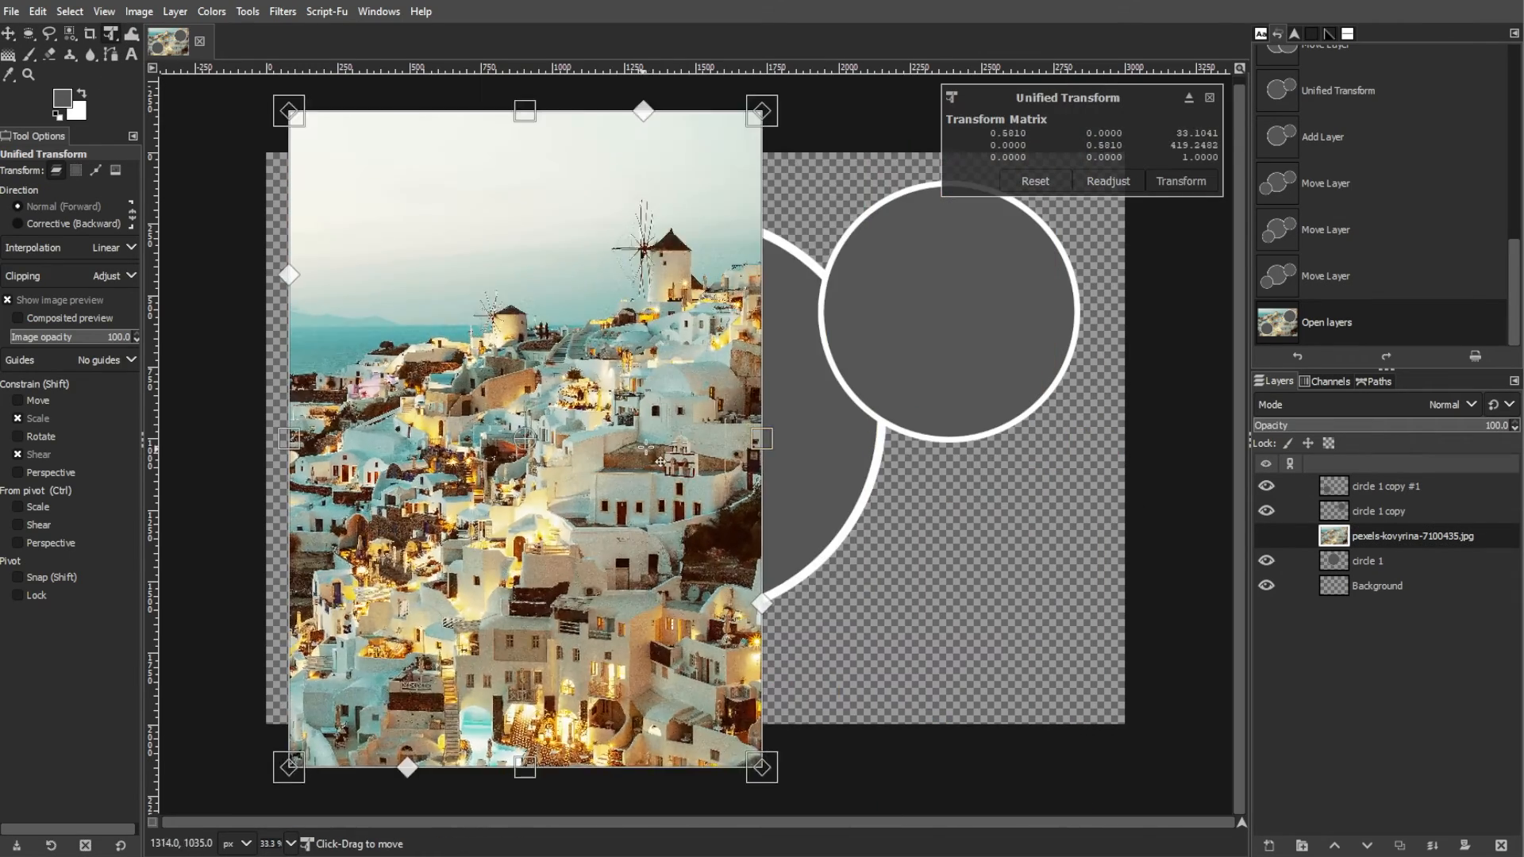
left_click(1181, 181)
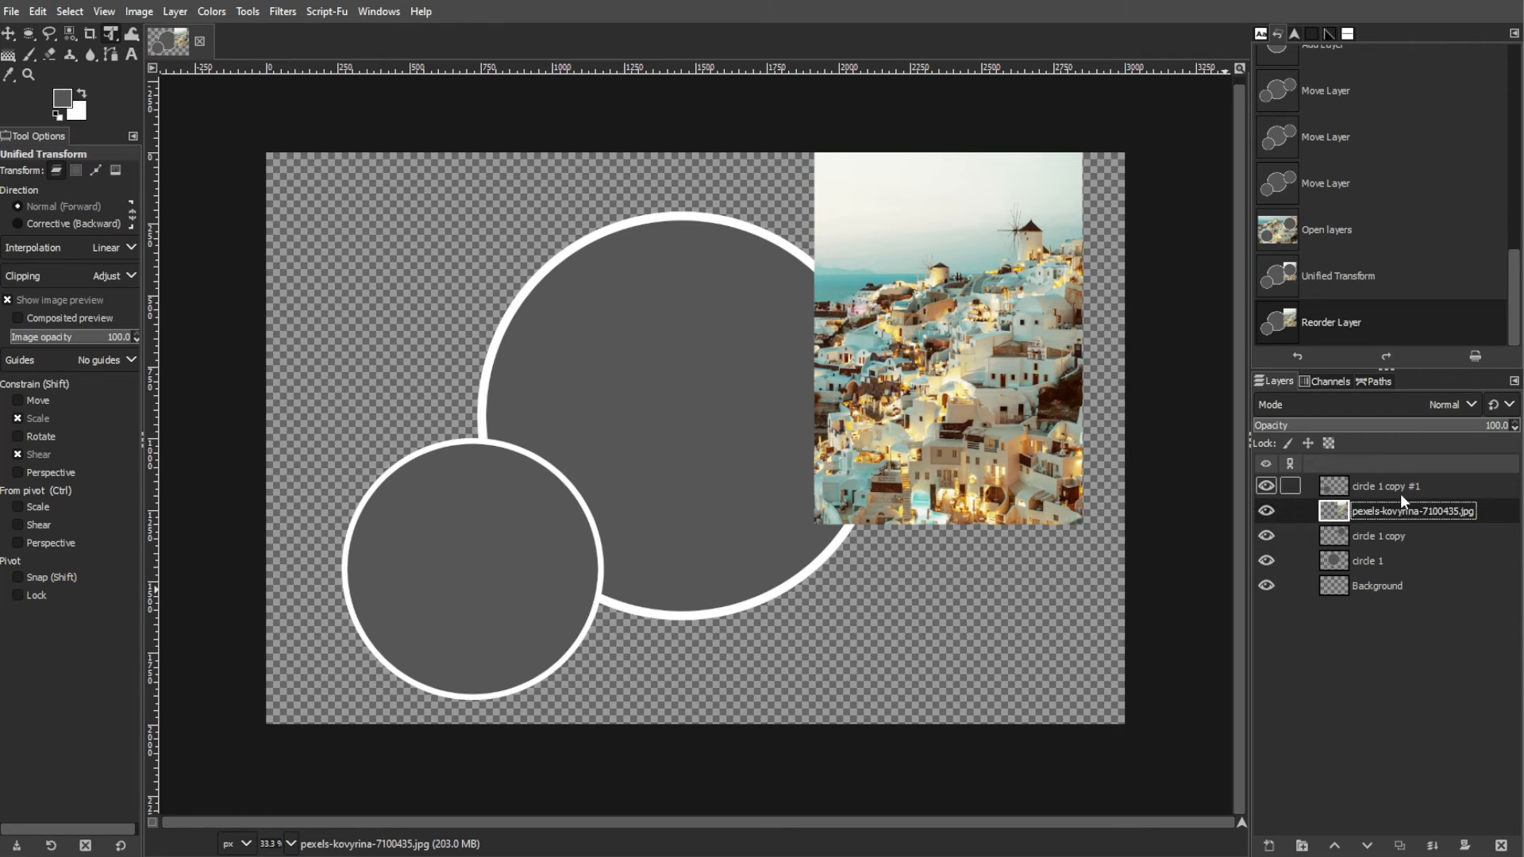
Hide the village photo and select the interior of the upper right circle by color
left_click(1267, 510)
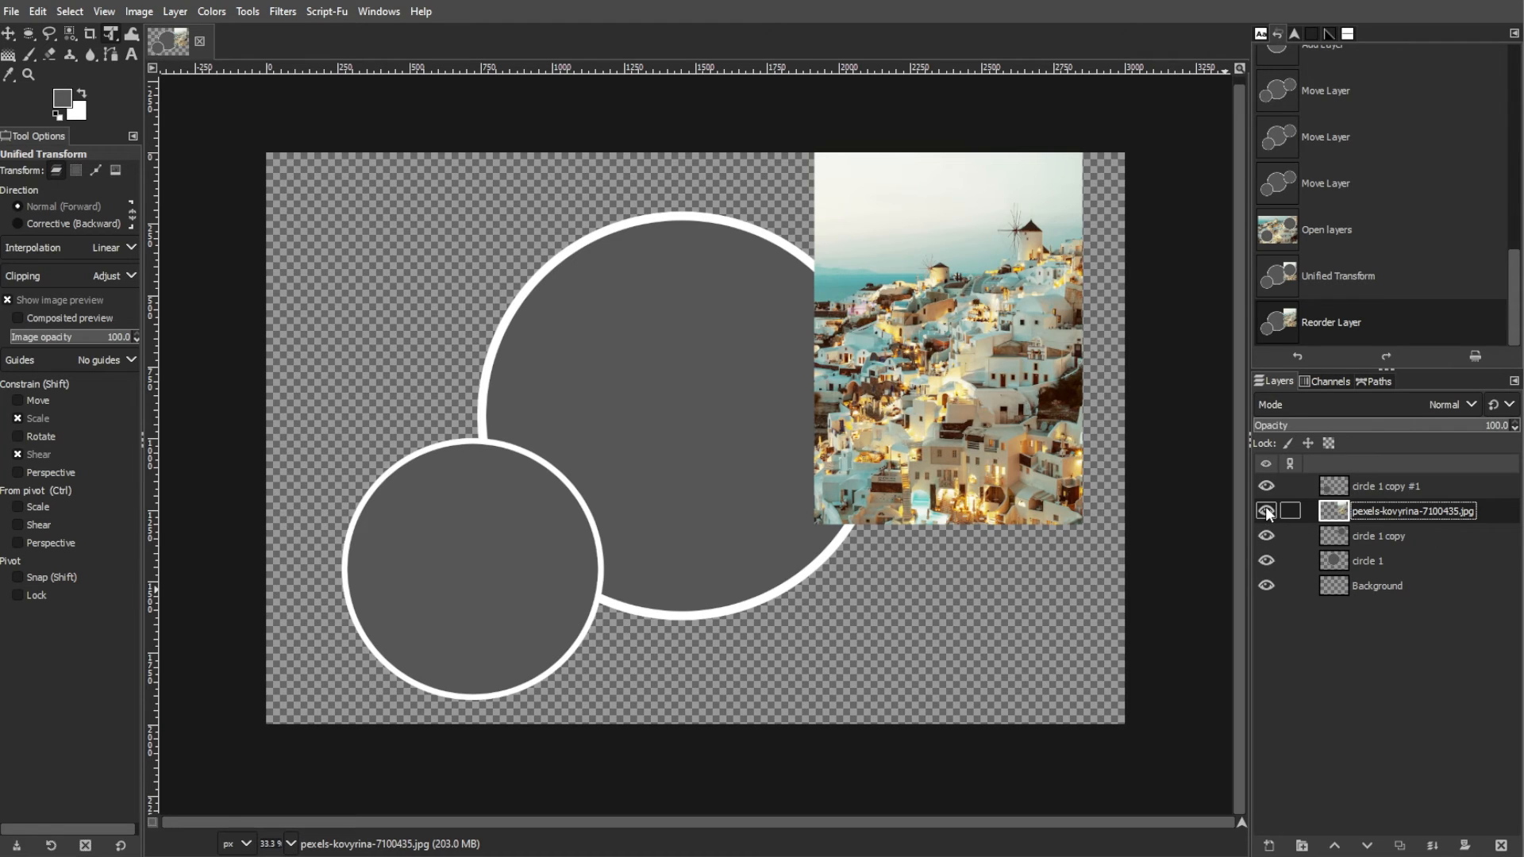
left_click(1266, 511)
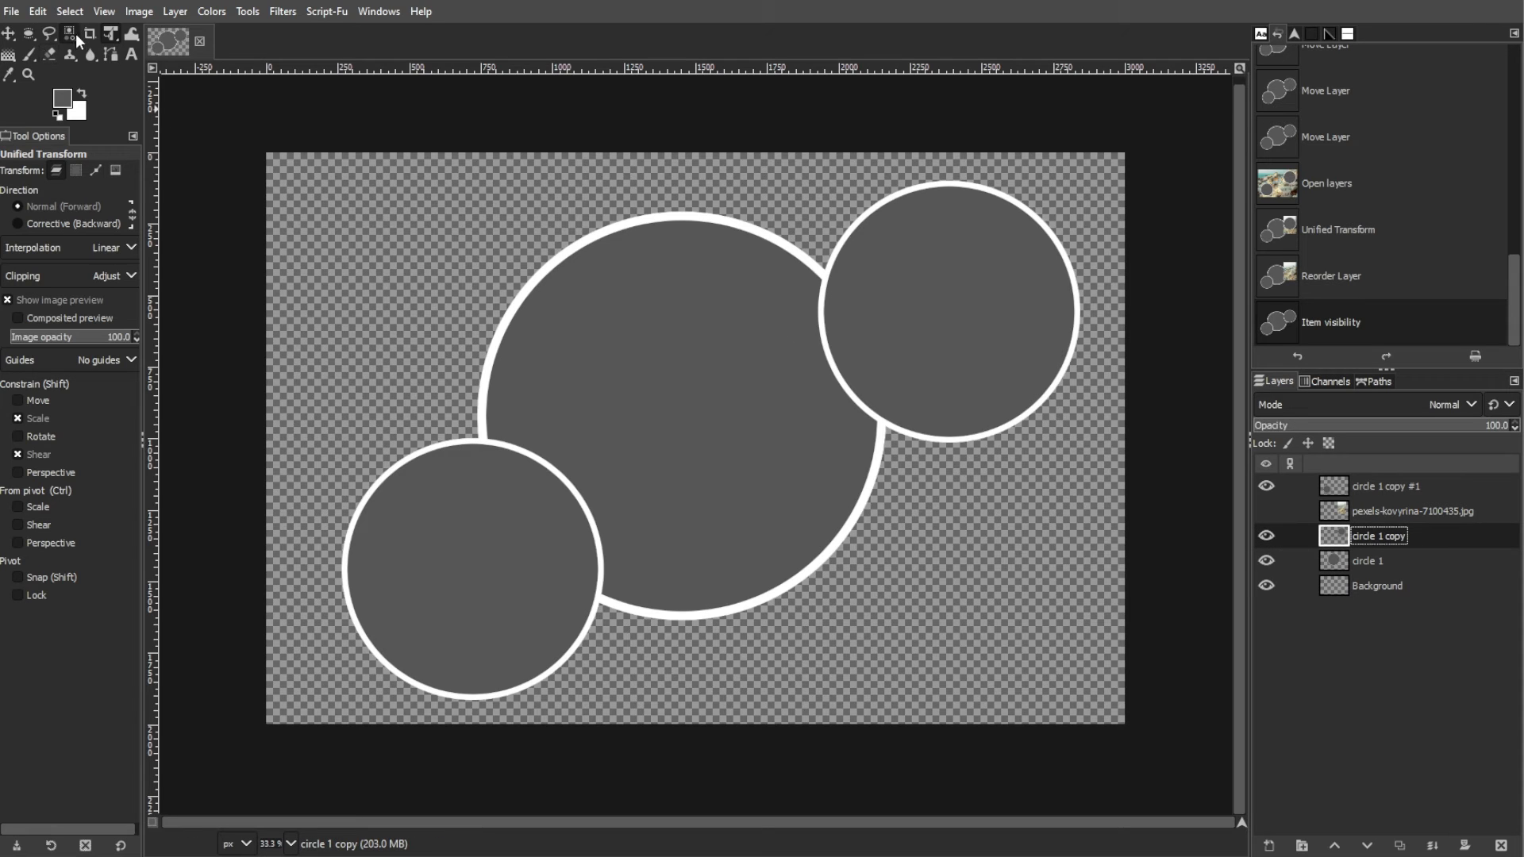
left_click(247, 11)
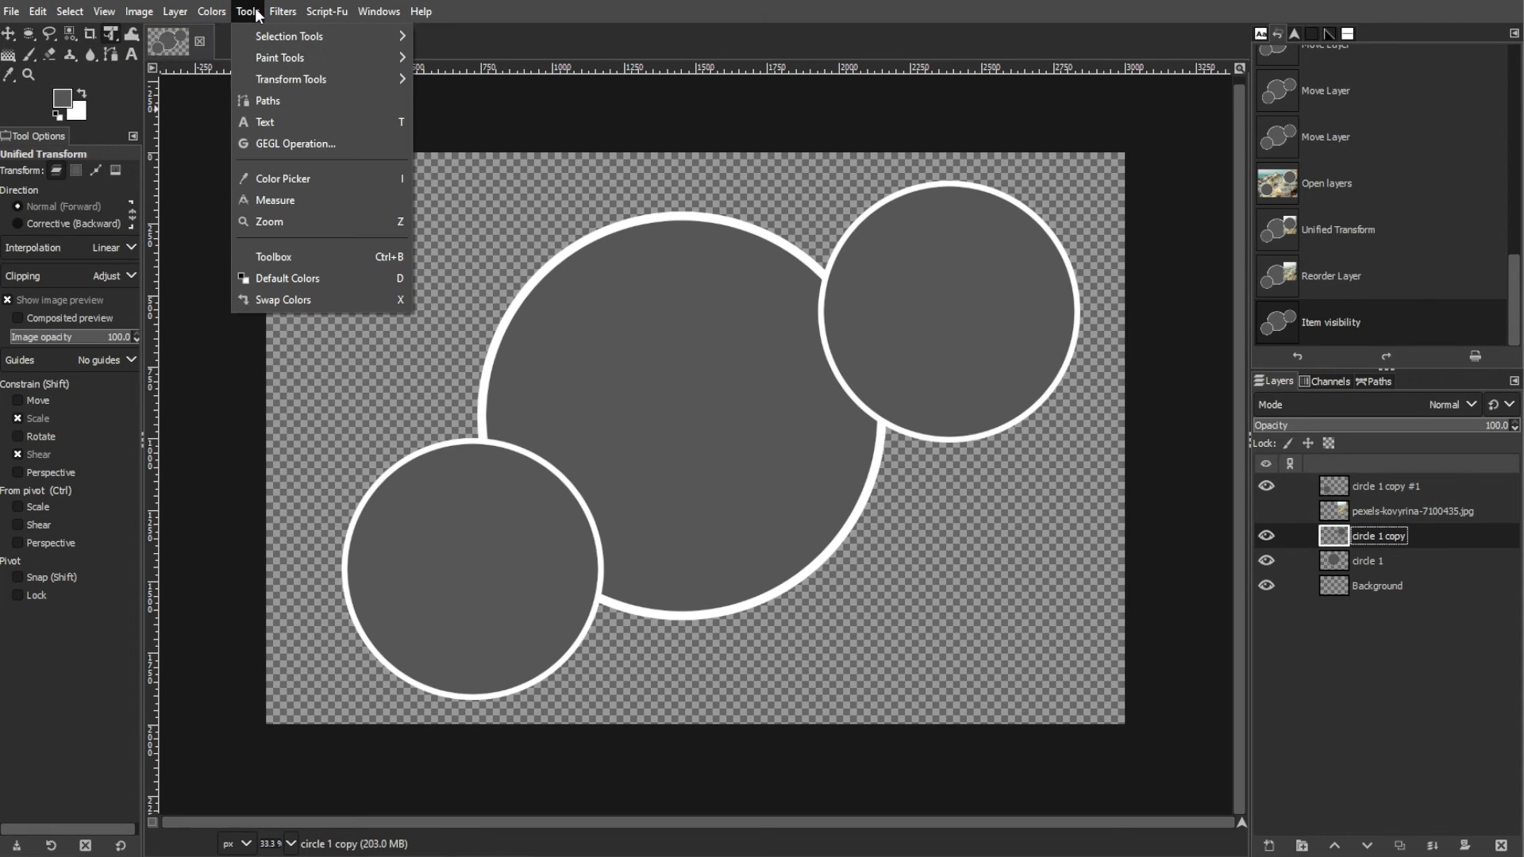
mouse_move(287, 36)
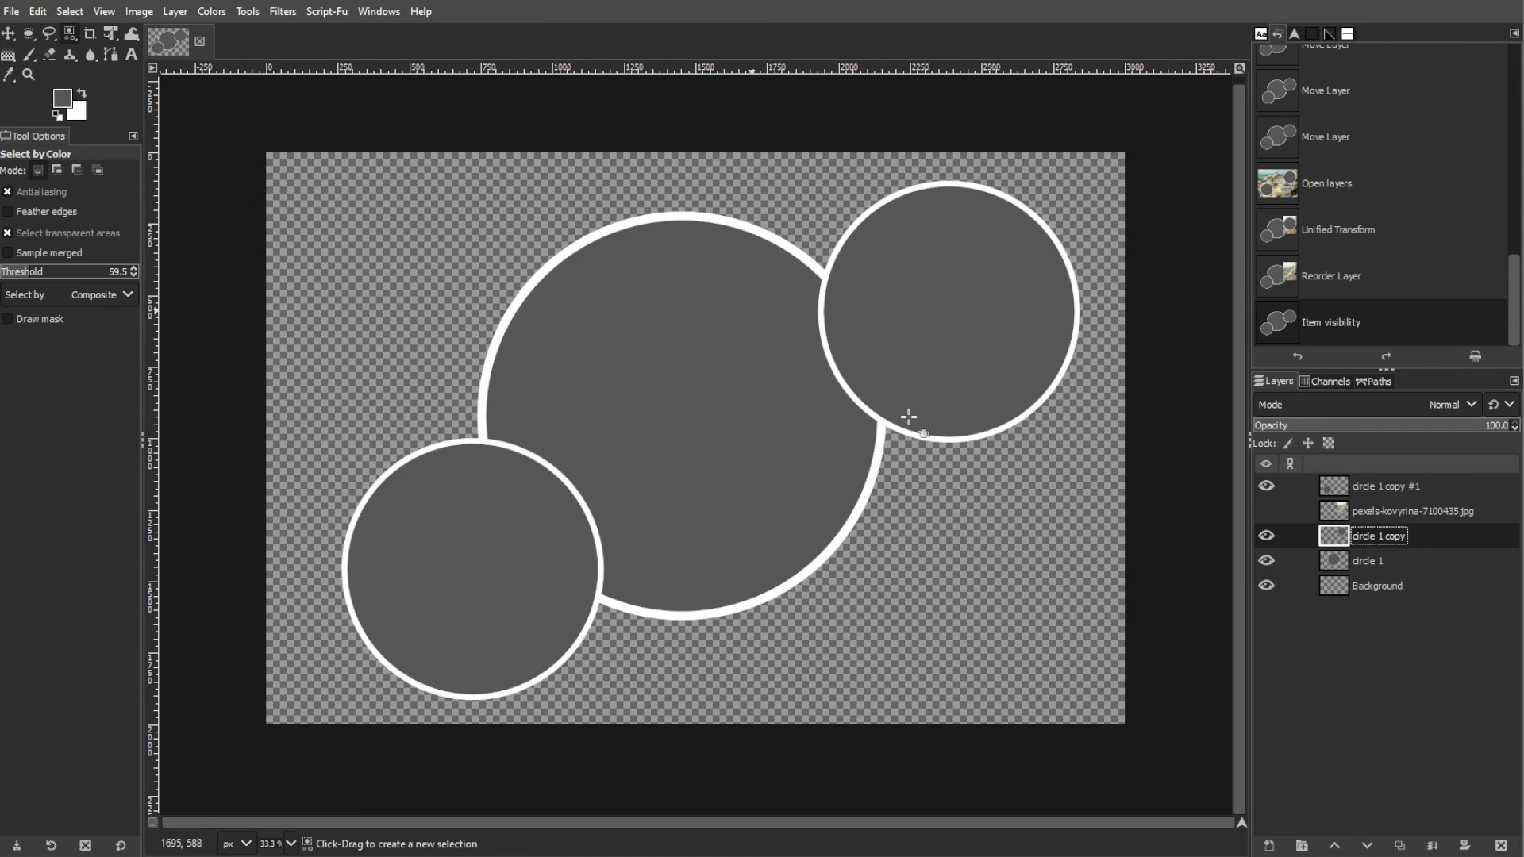
mouse_move(962, 457)
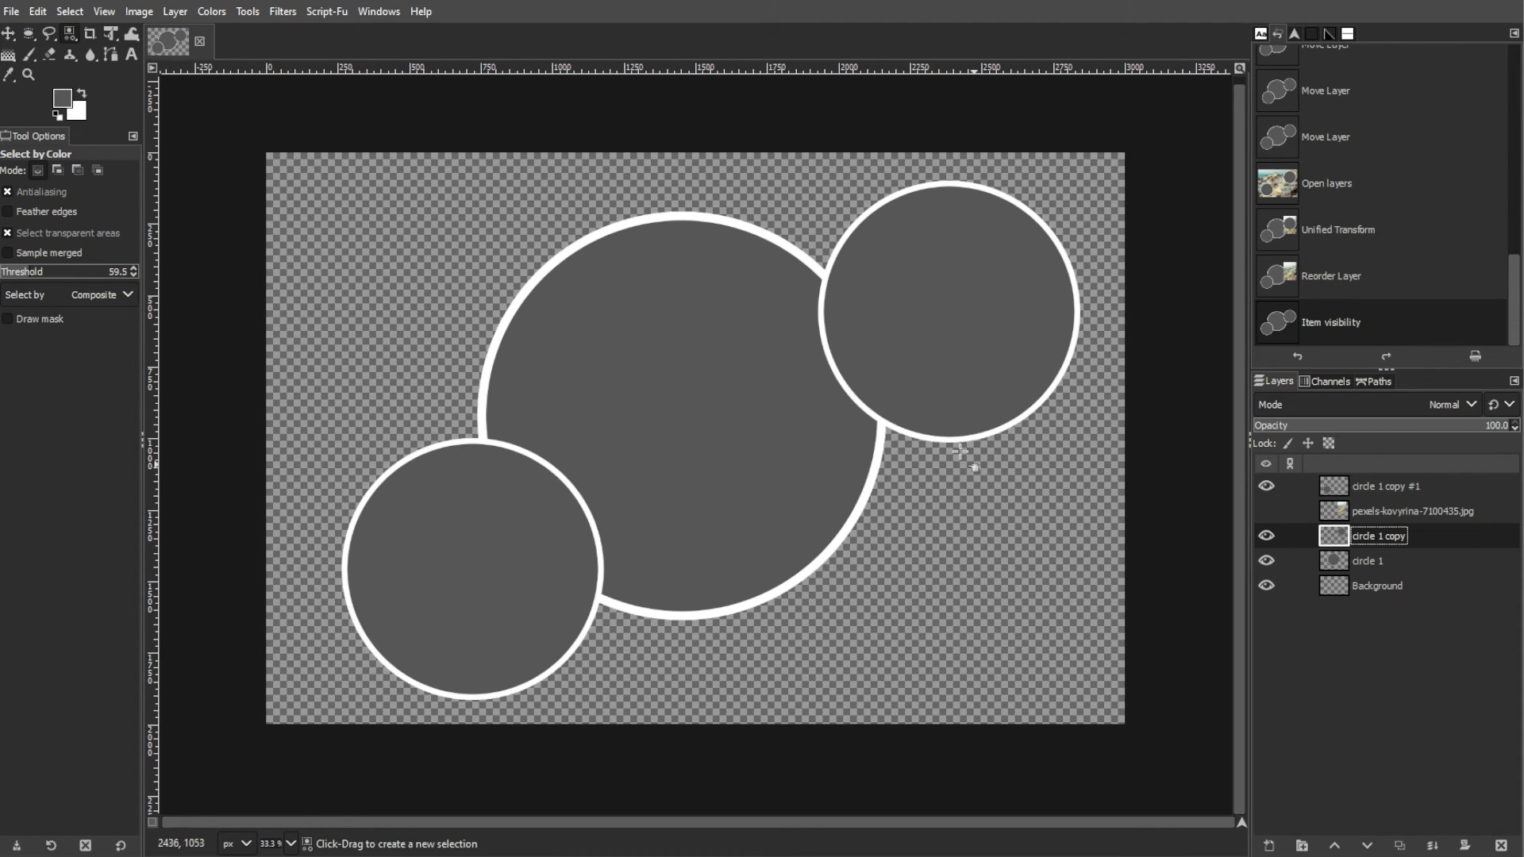
left_click(1266, 509)
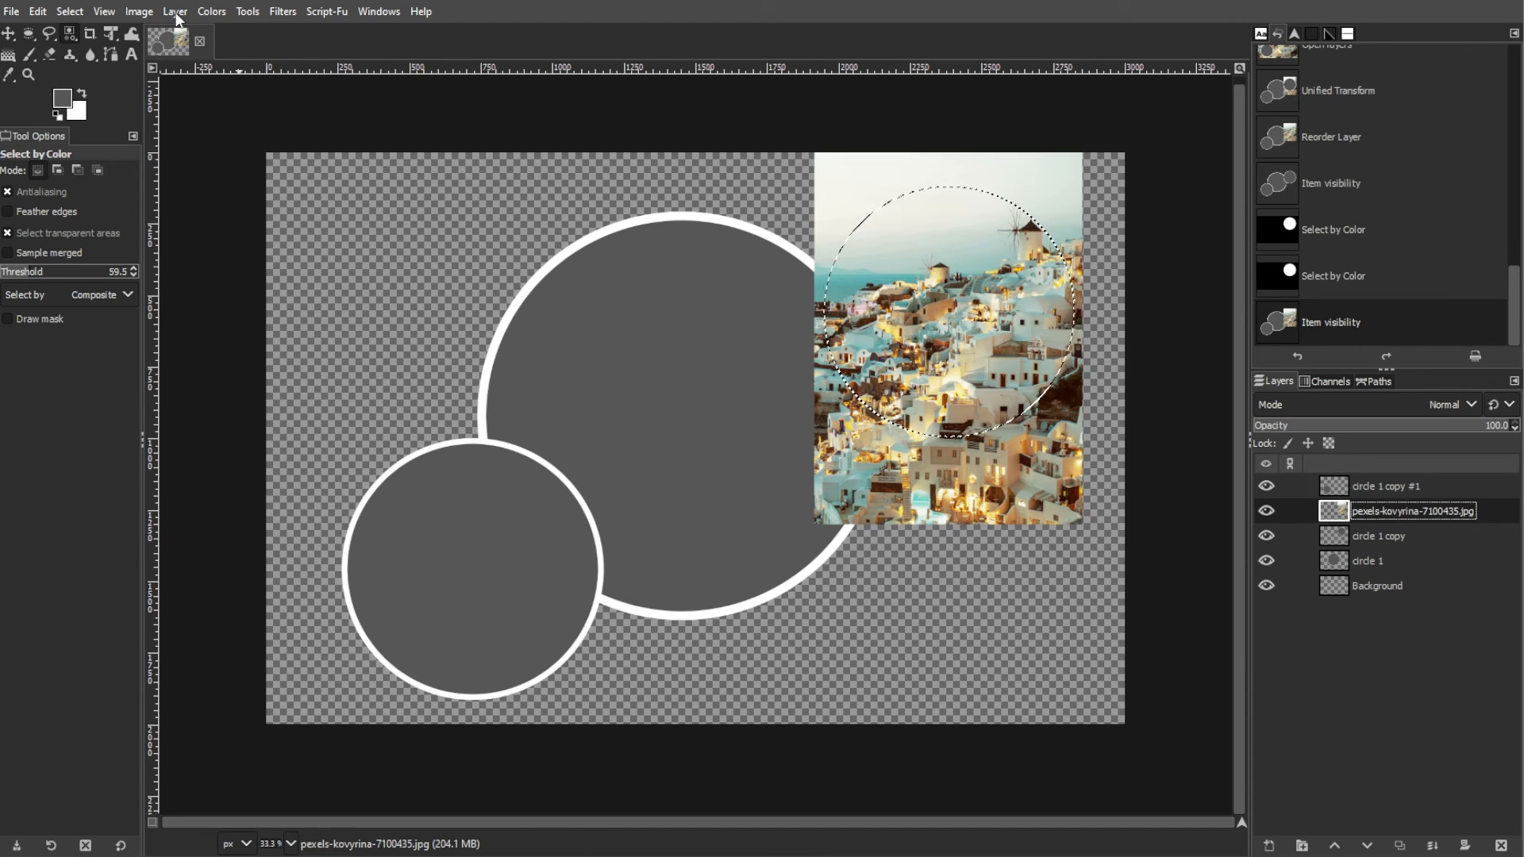
Add a layer mask to the village photo from the circle selection
left_click(175, 11)
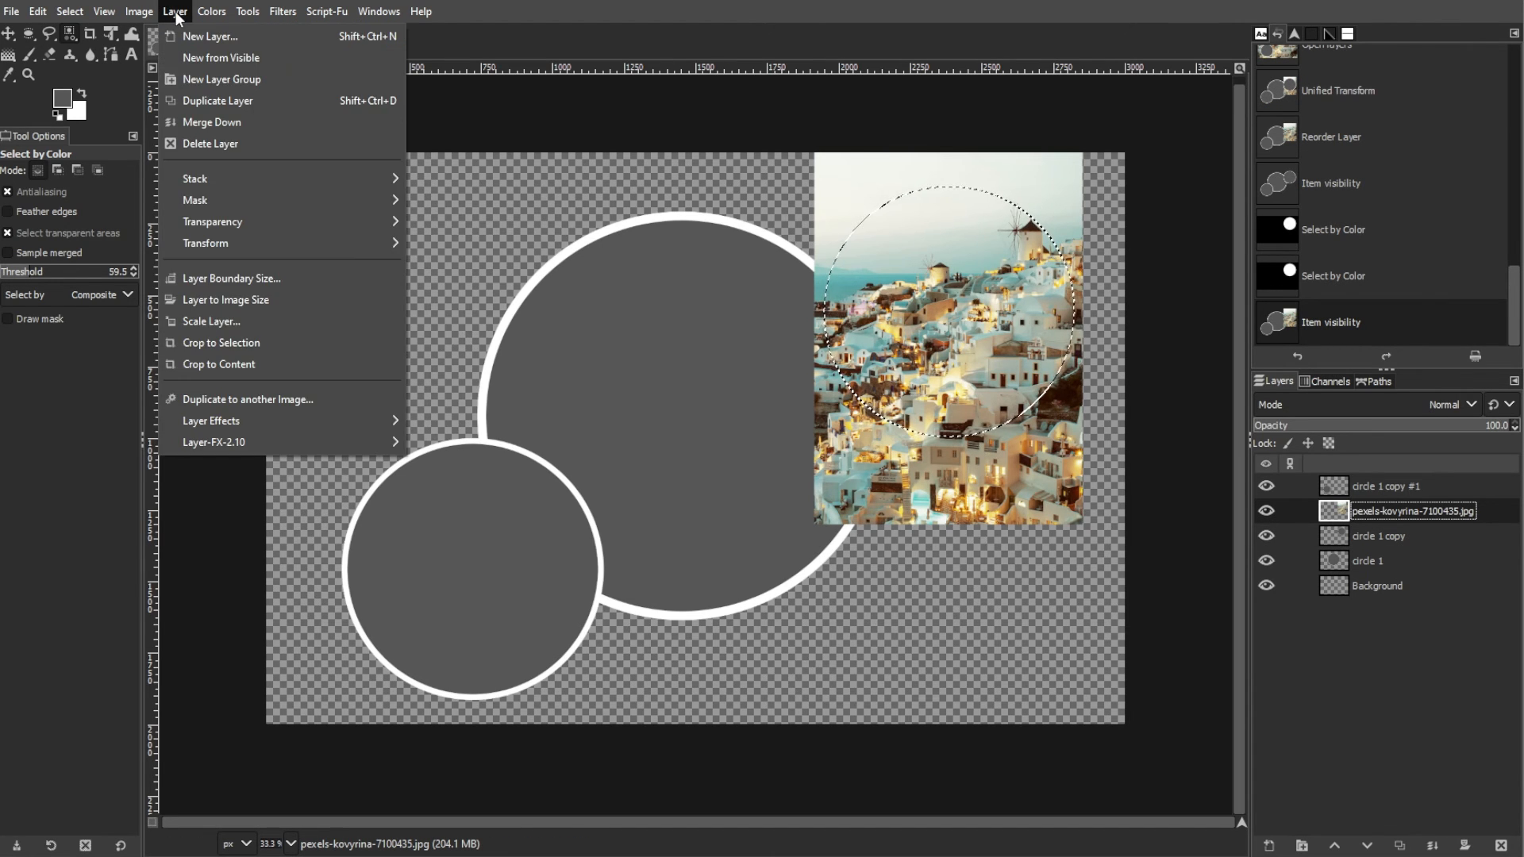
left_click(194, 200)
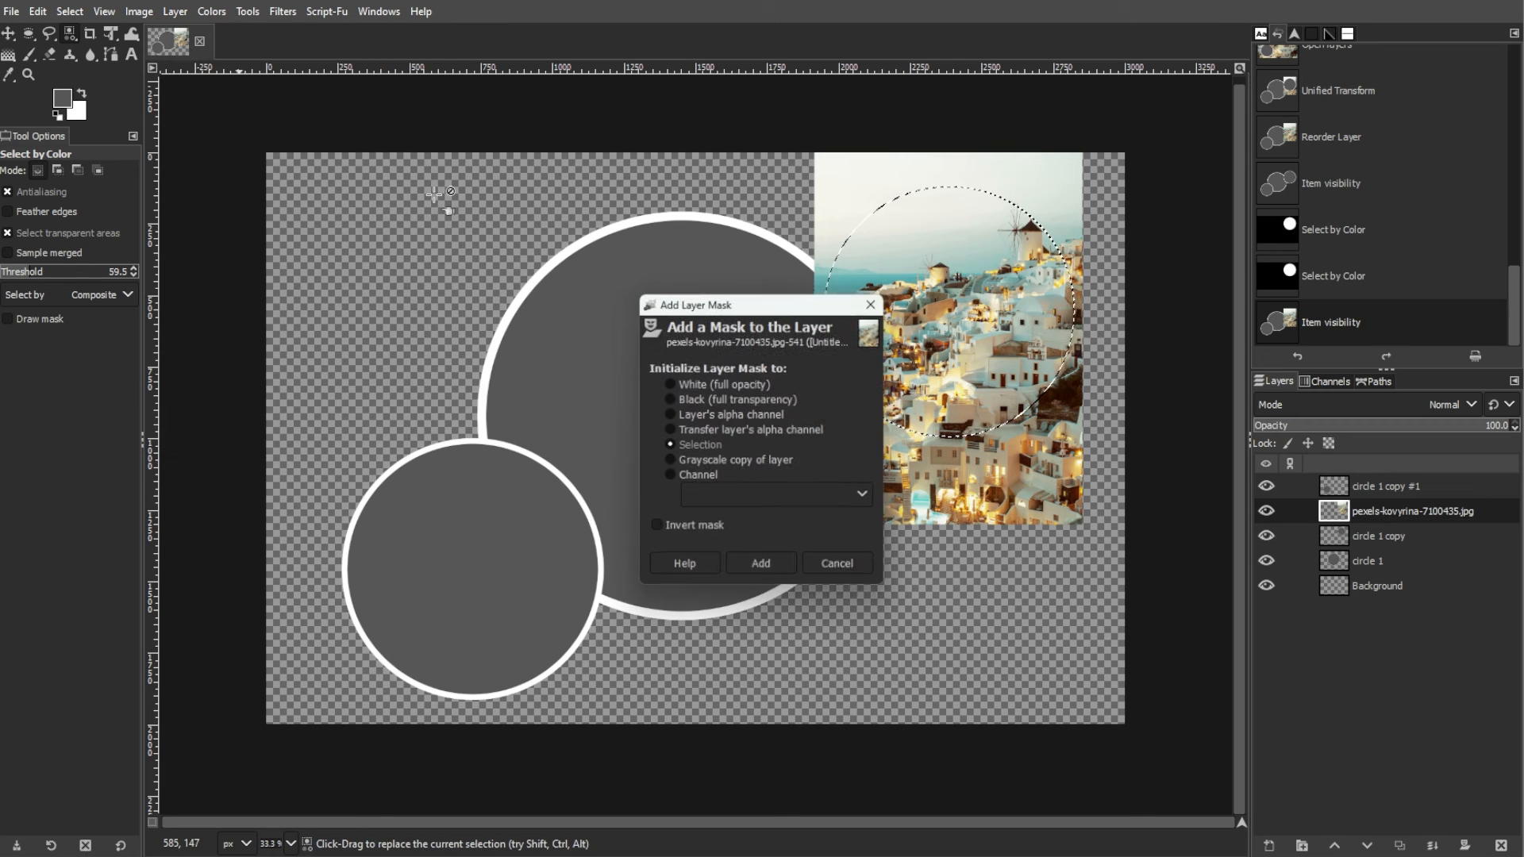
left_click(761, 562)
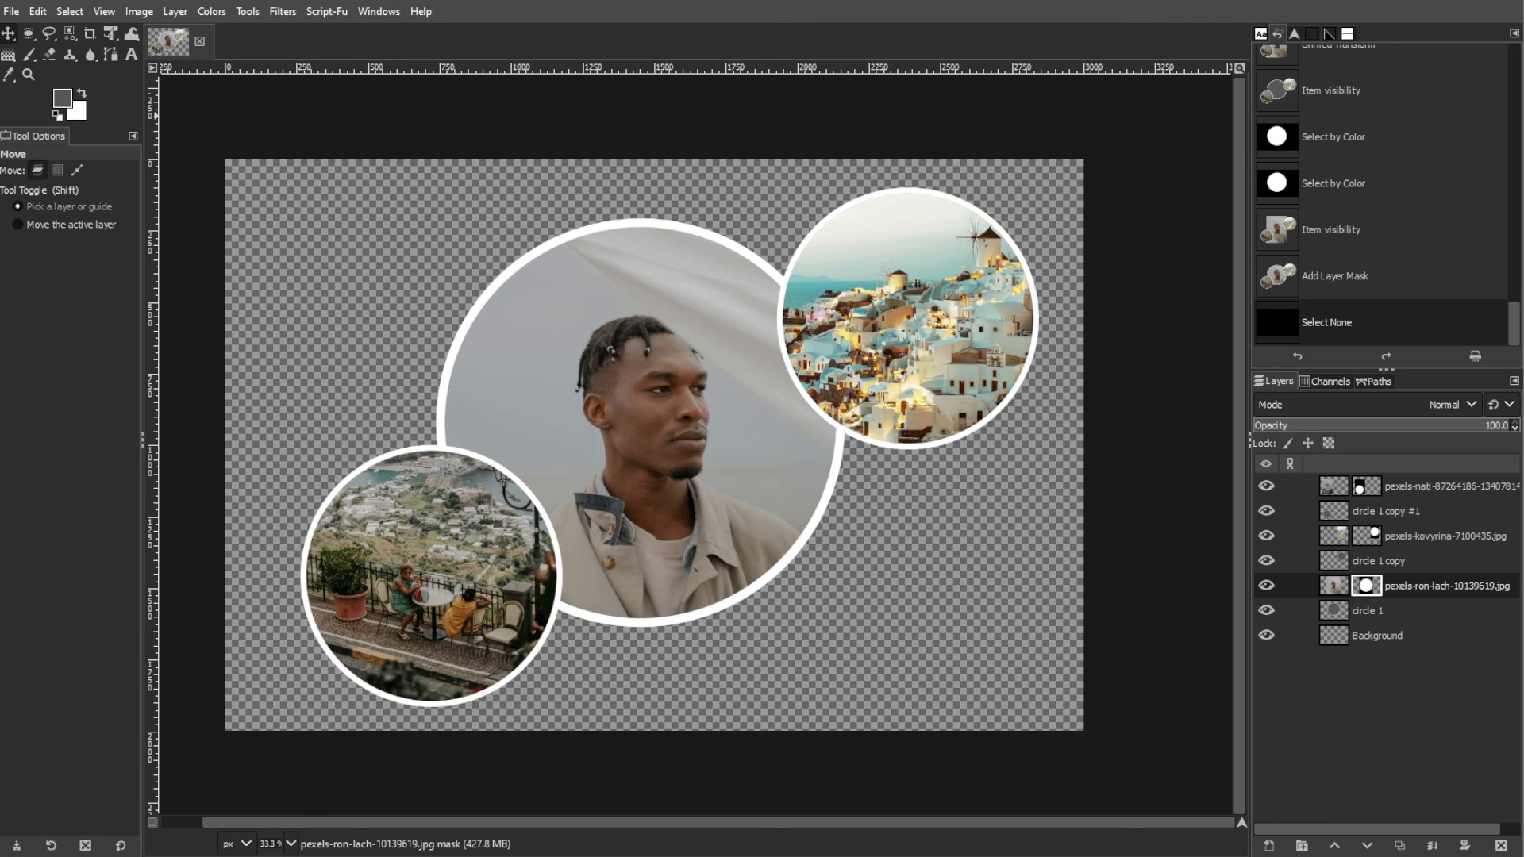
Bring up the File menu to save and export the finished collage
left_click(11, 11)
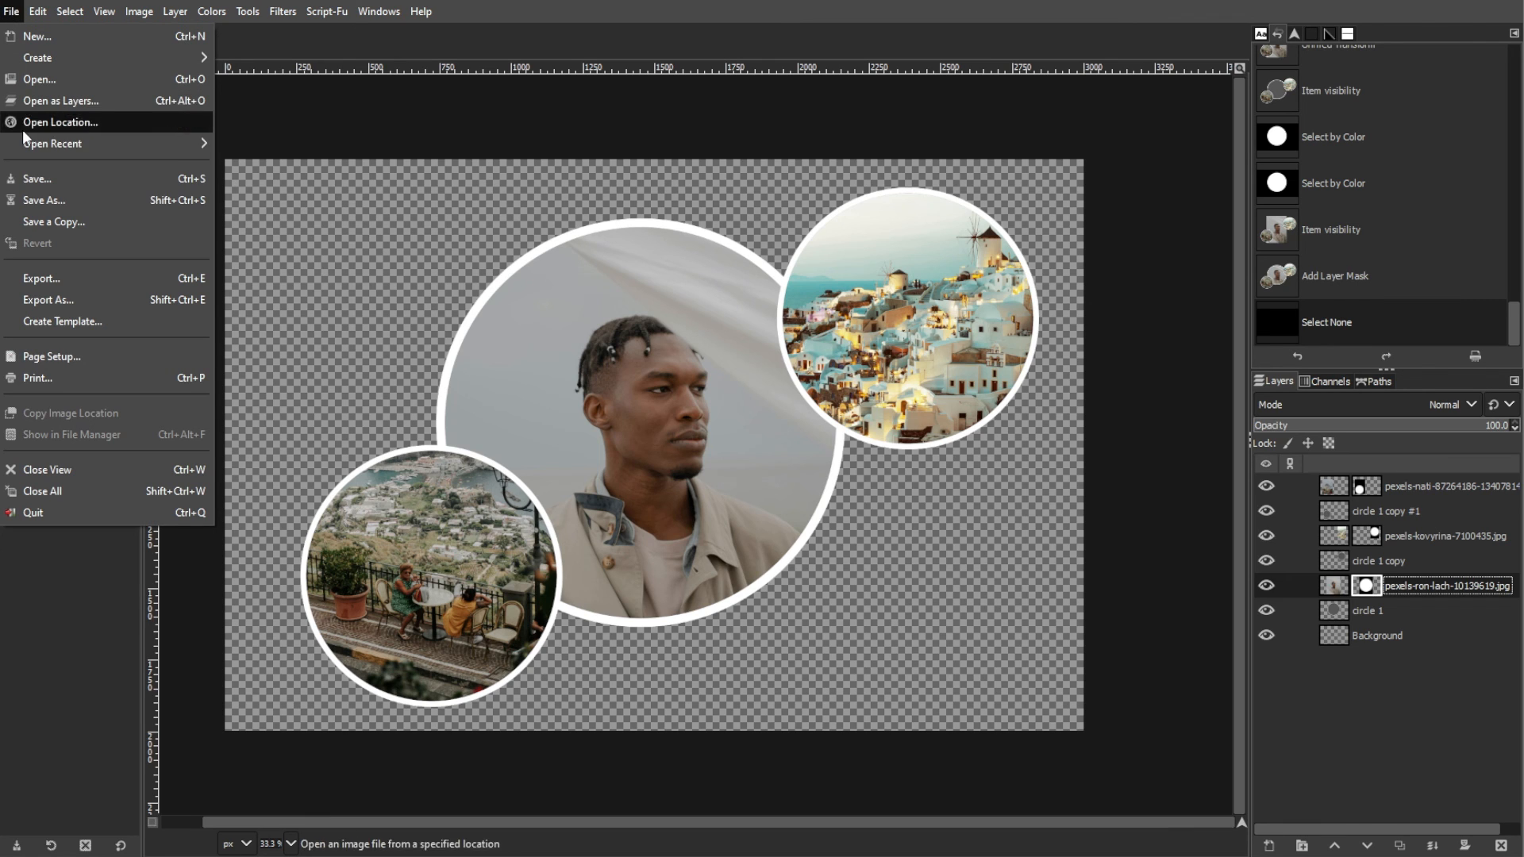
mouse_move(37, 179)
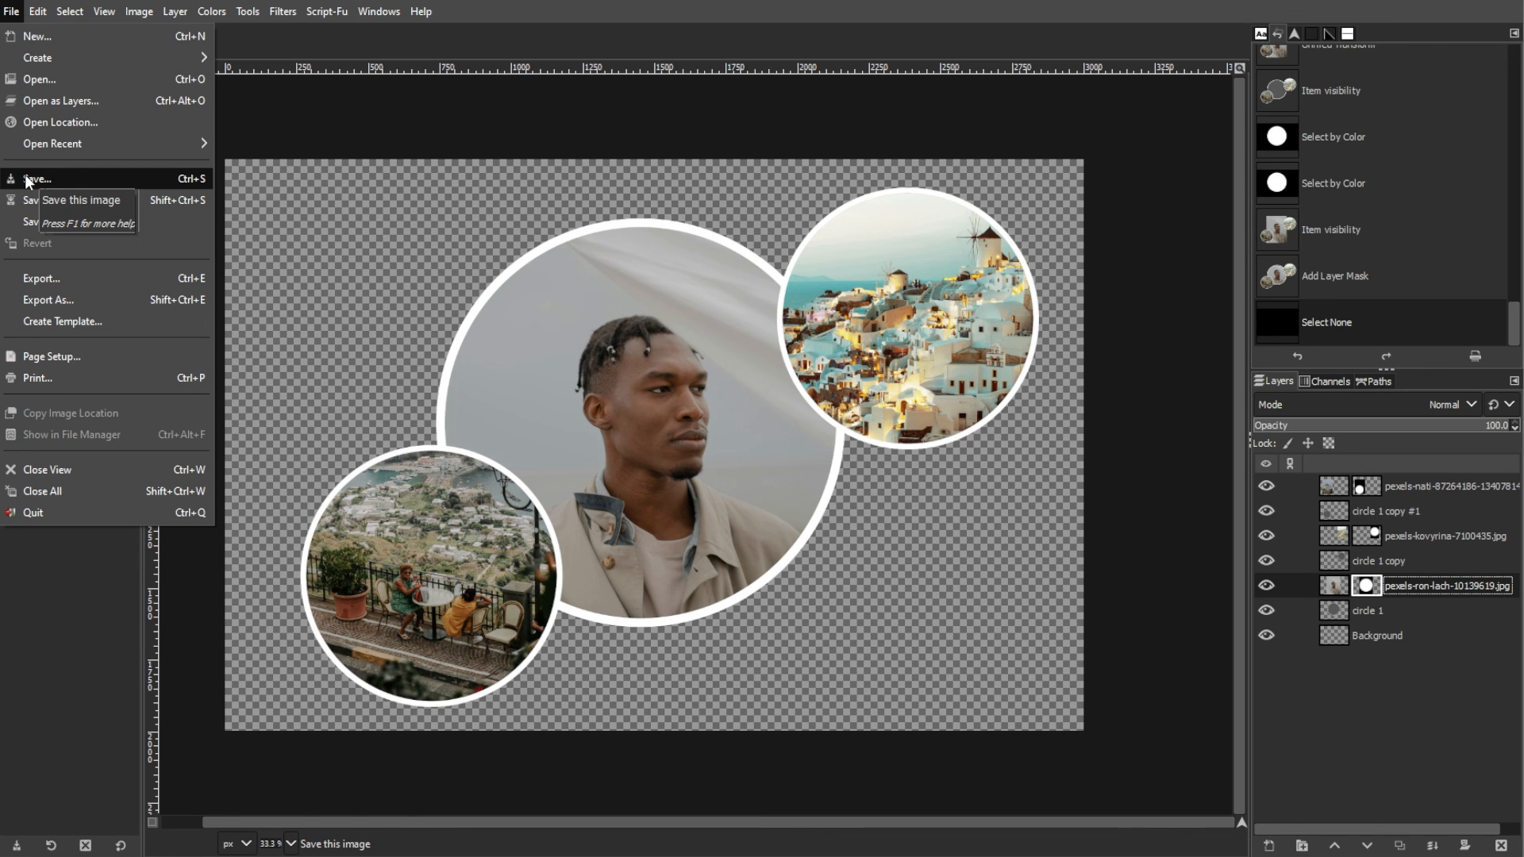
mouse_move(43, 282)
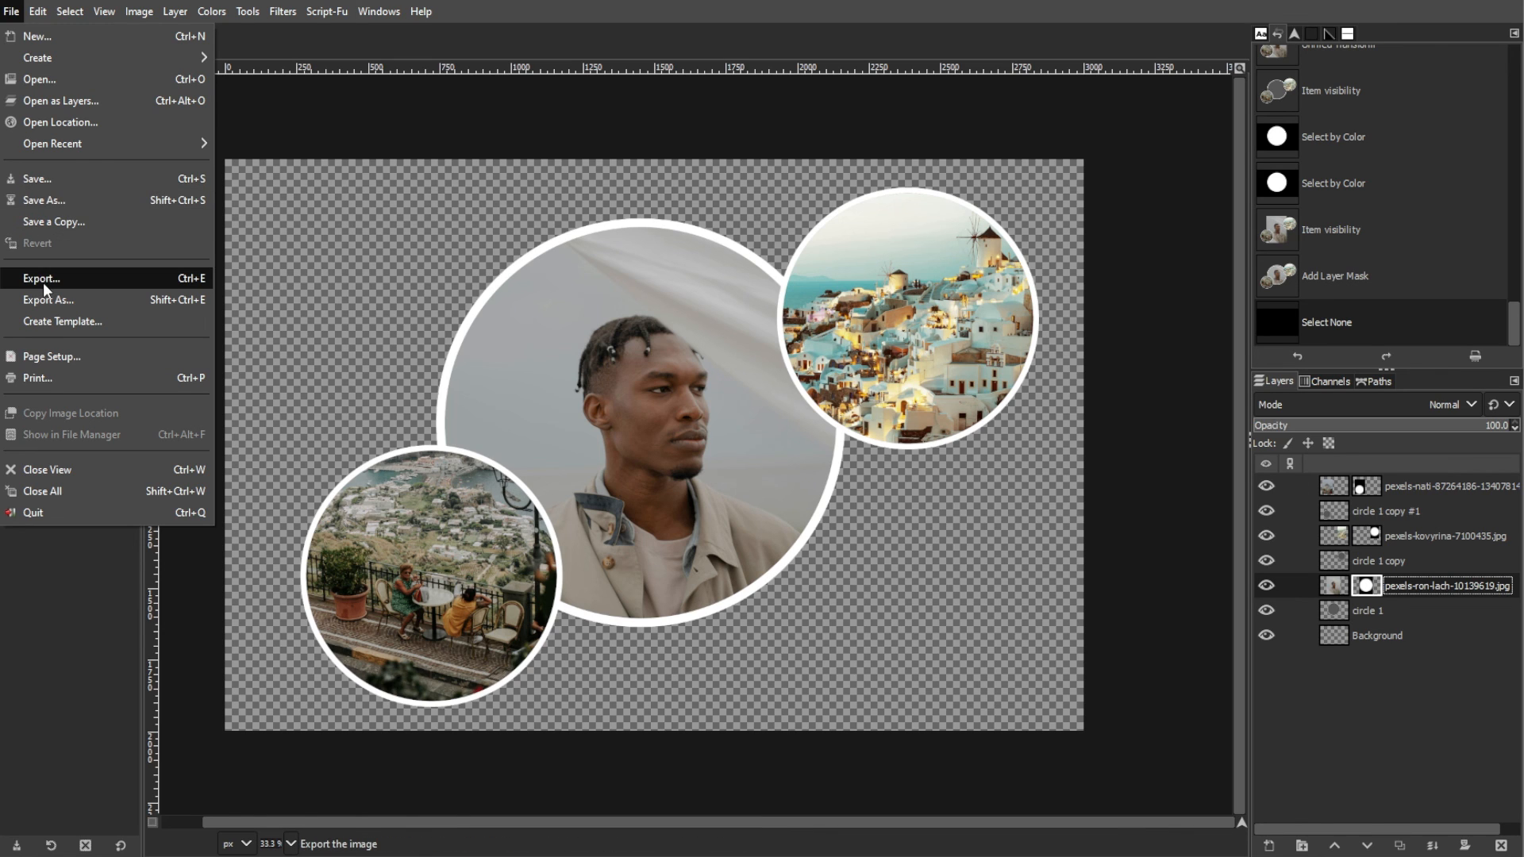
mouse_move(44, 392)
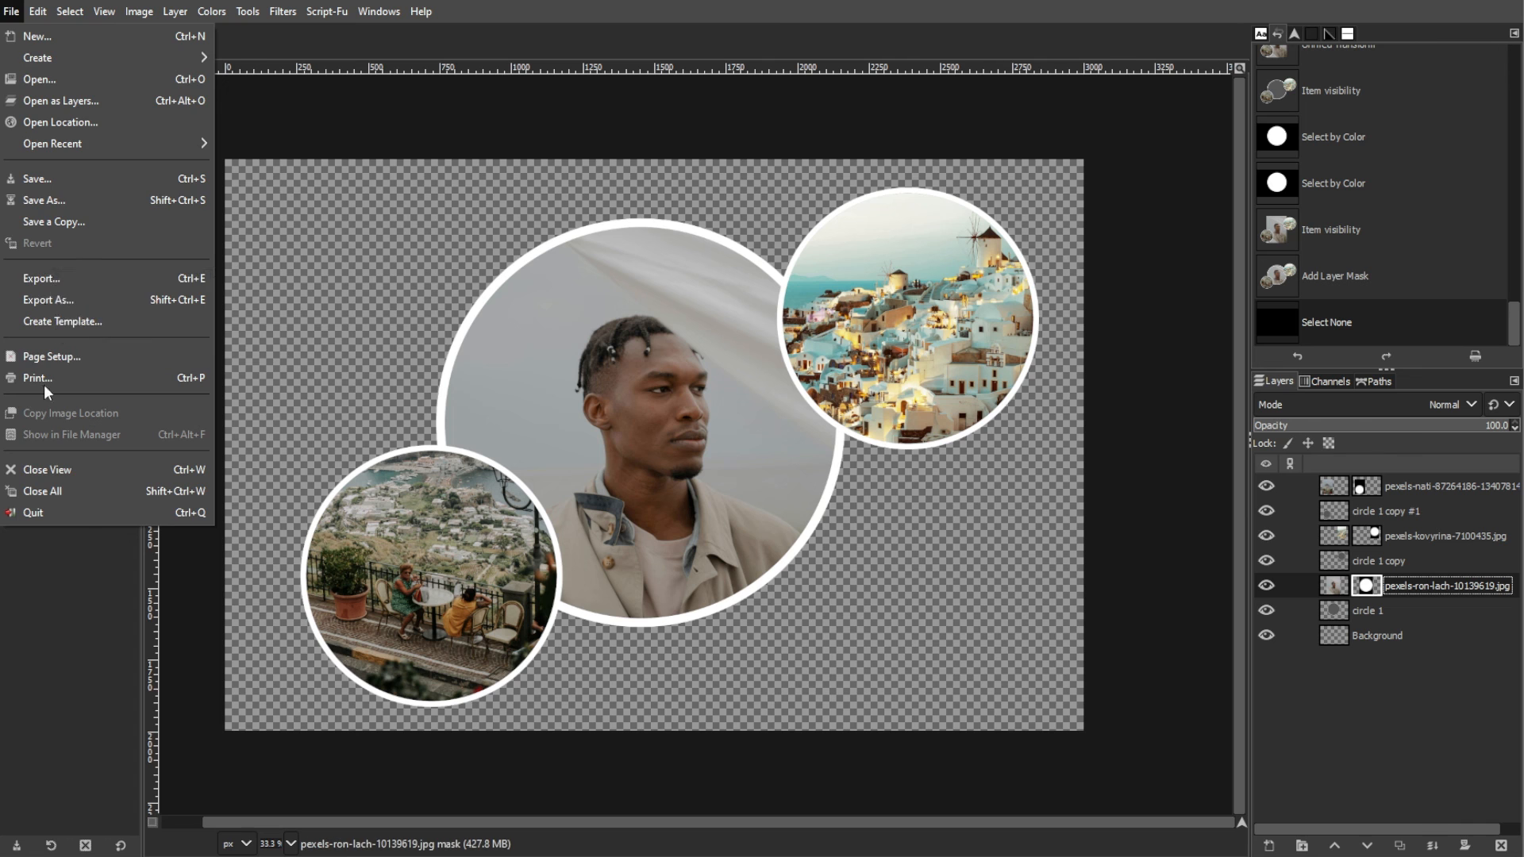